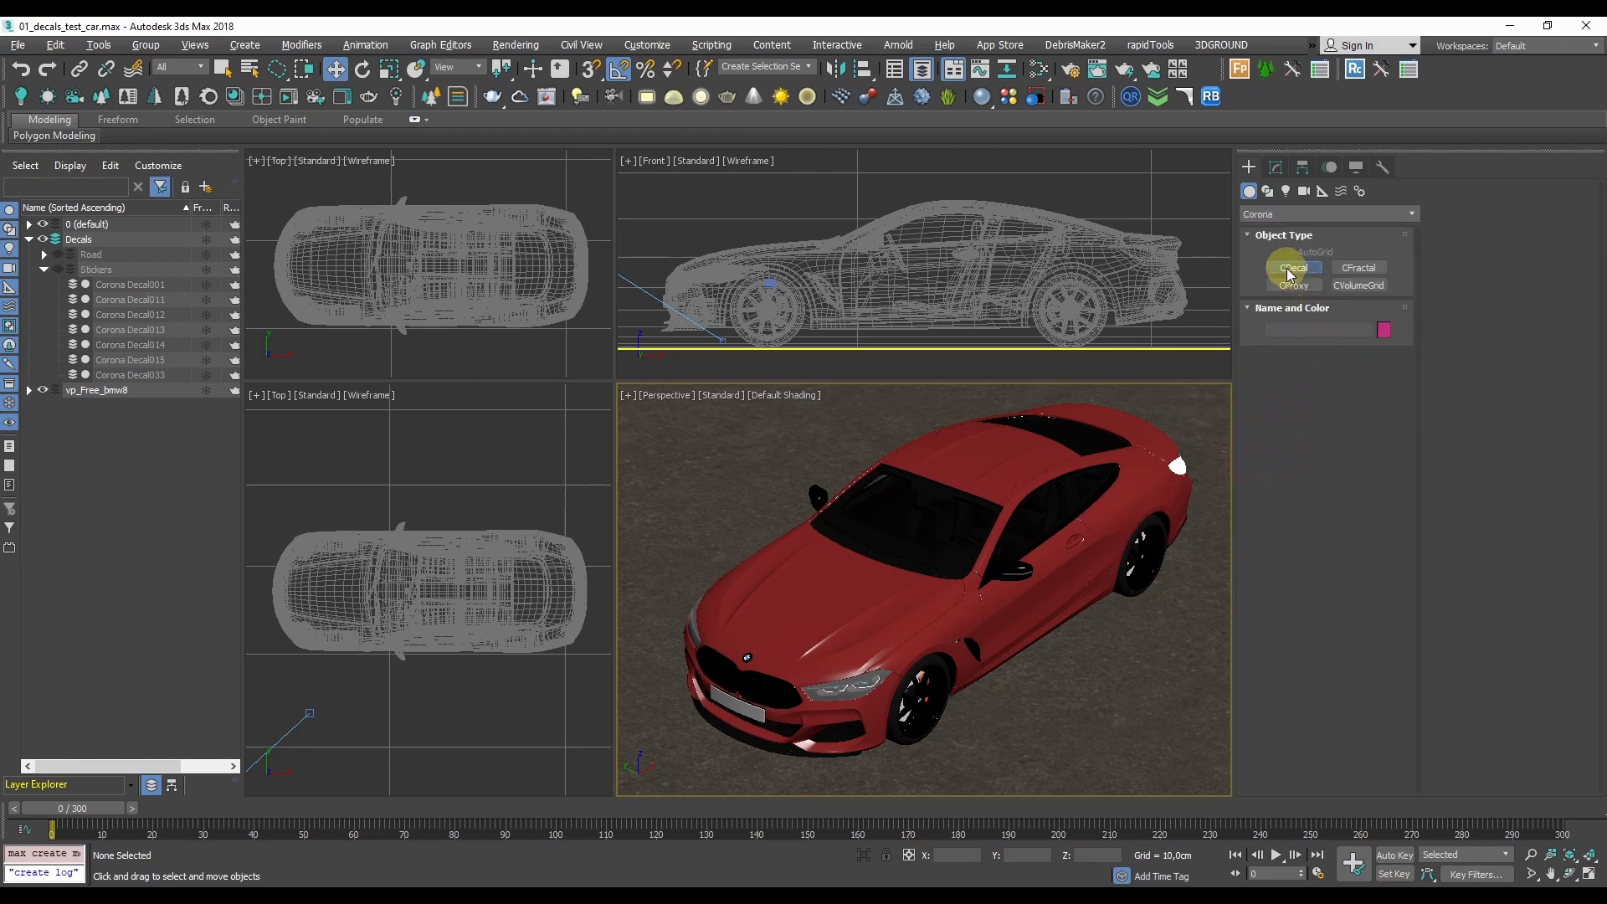
- Create Corona Decal034 by click-dragging in the Perspective viewport beside the car
{"action": "left_click", "coordinate": [1292, 268]}
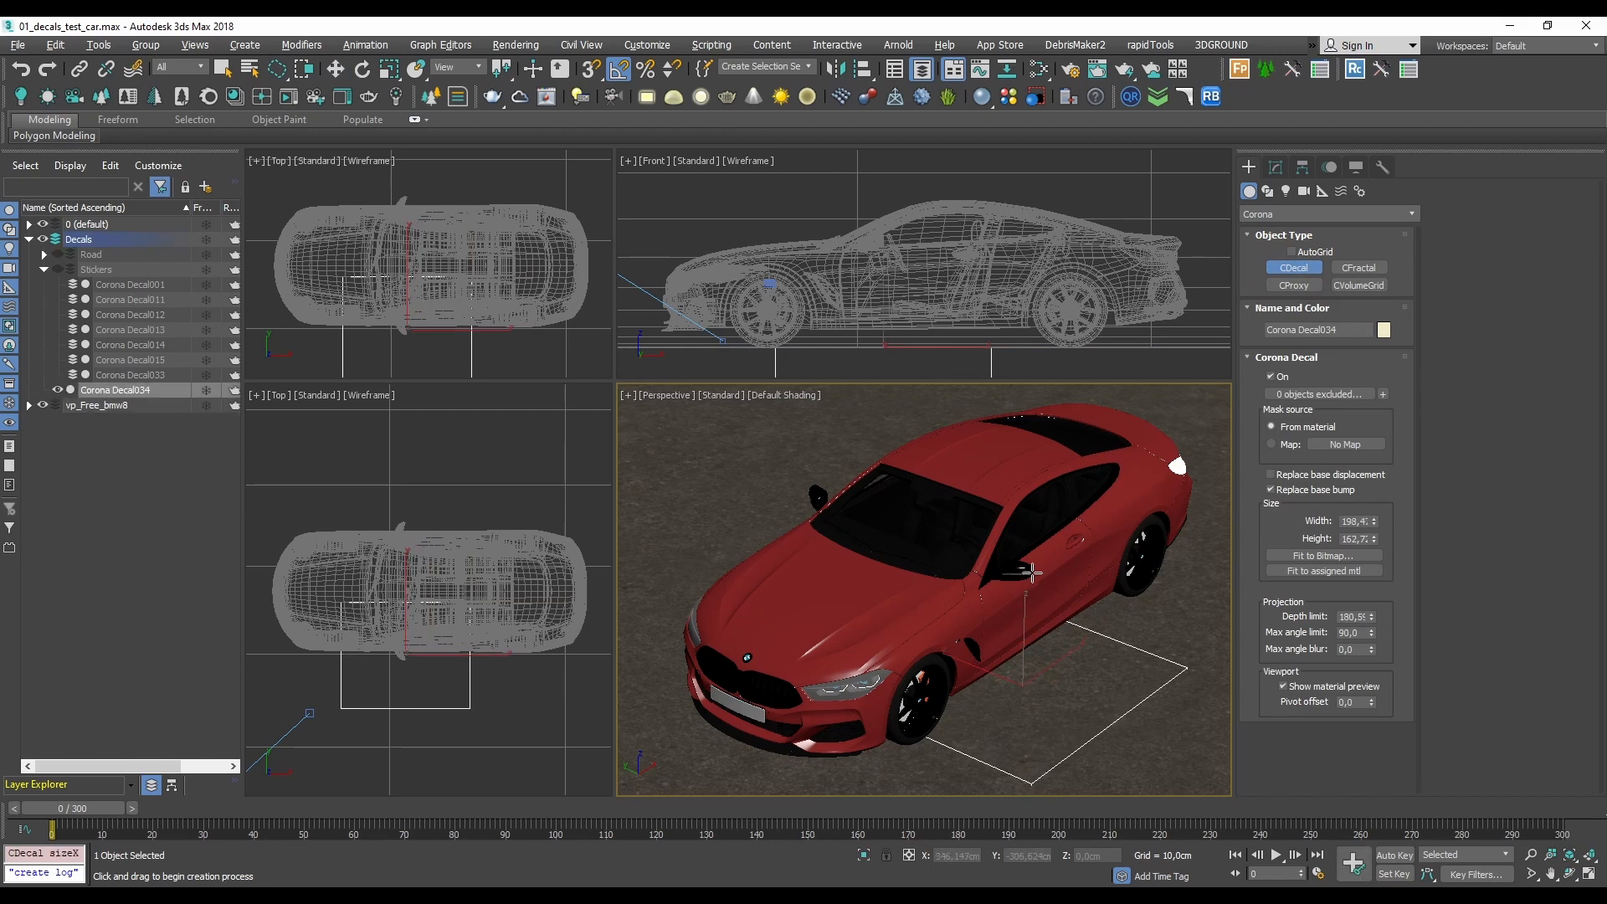
{"action": "left_click", "coordinate": [336, 67]}
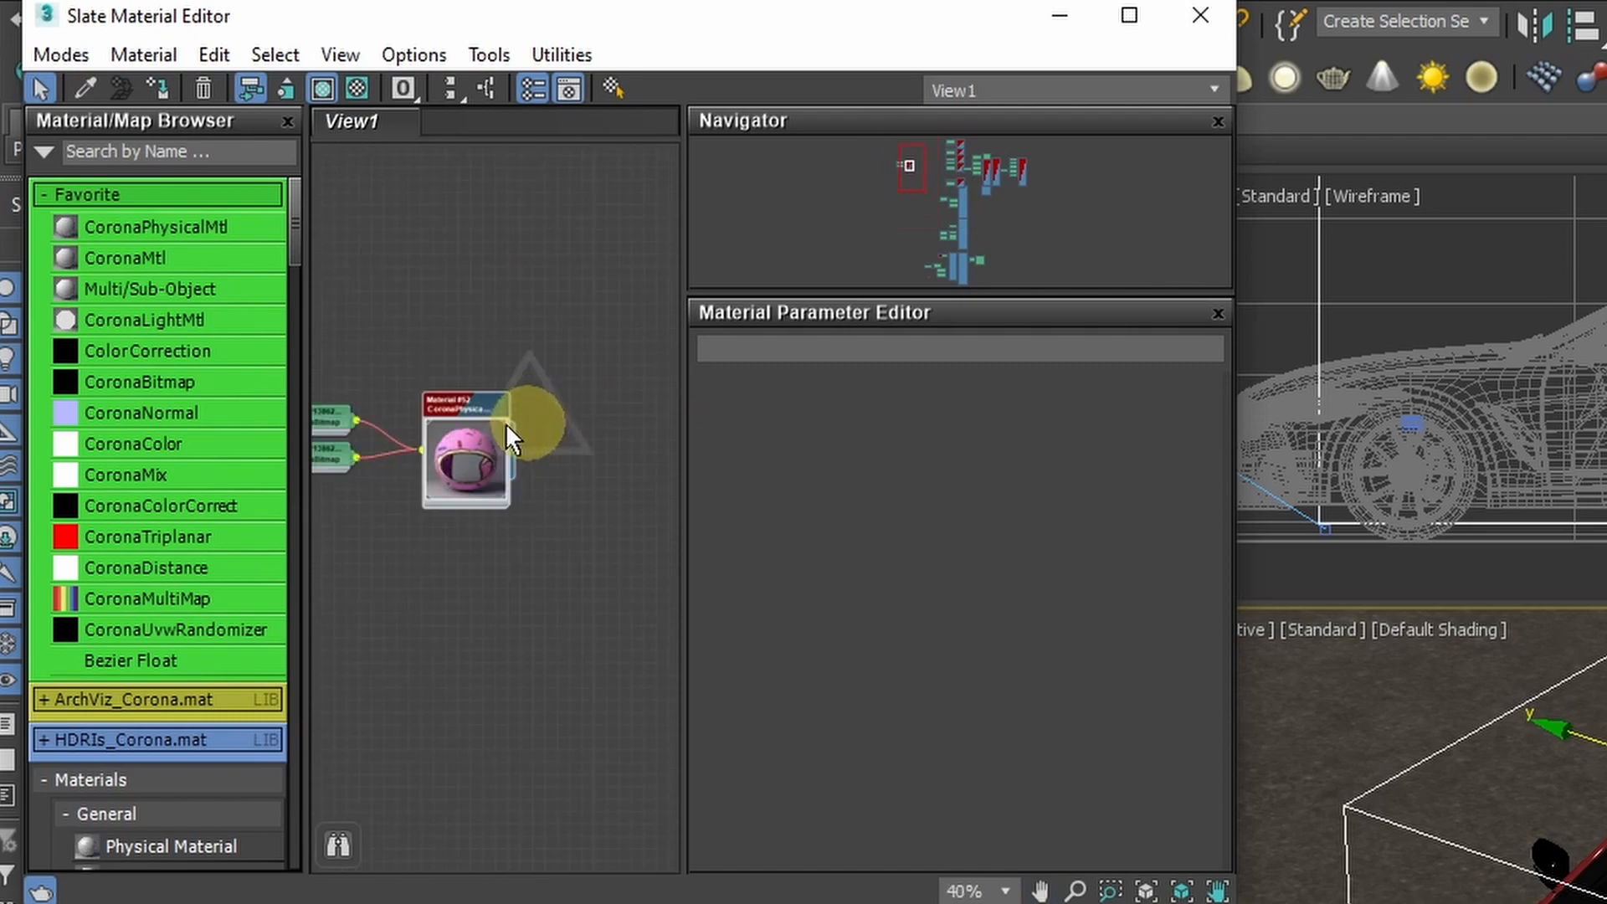
- Assign the donut CoronaPhysicalMtl to the decal in the Slate Material Editor
{"action": "left_click", "coordinate": [487, 400]}
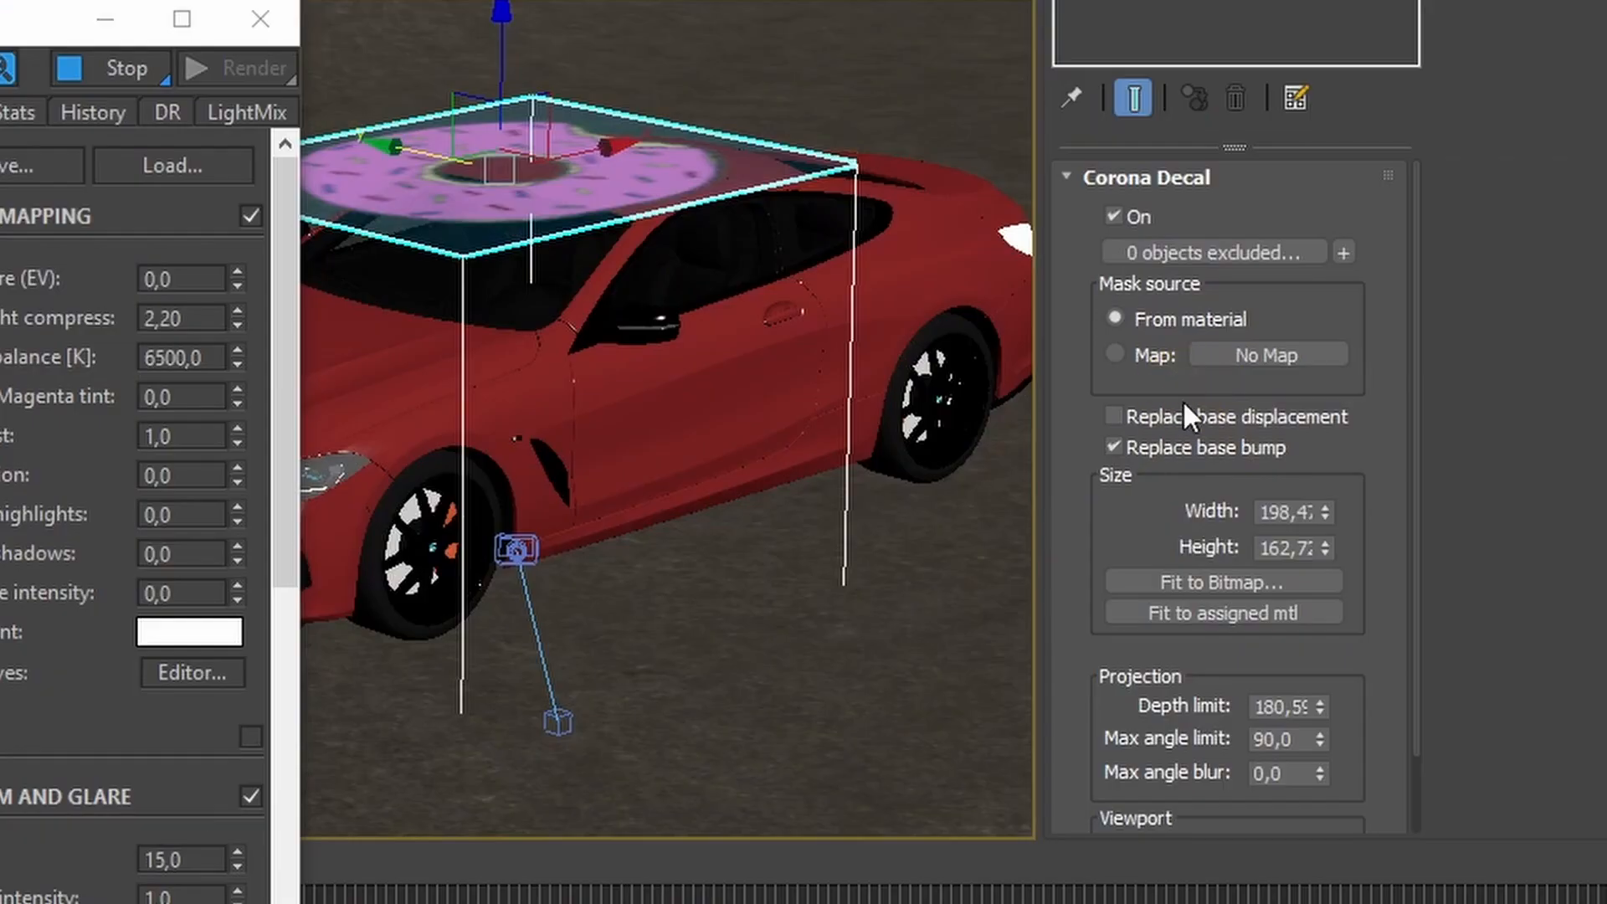
{"action": "mouse_move", "coordinate": [1157, 368]}
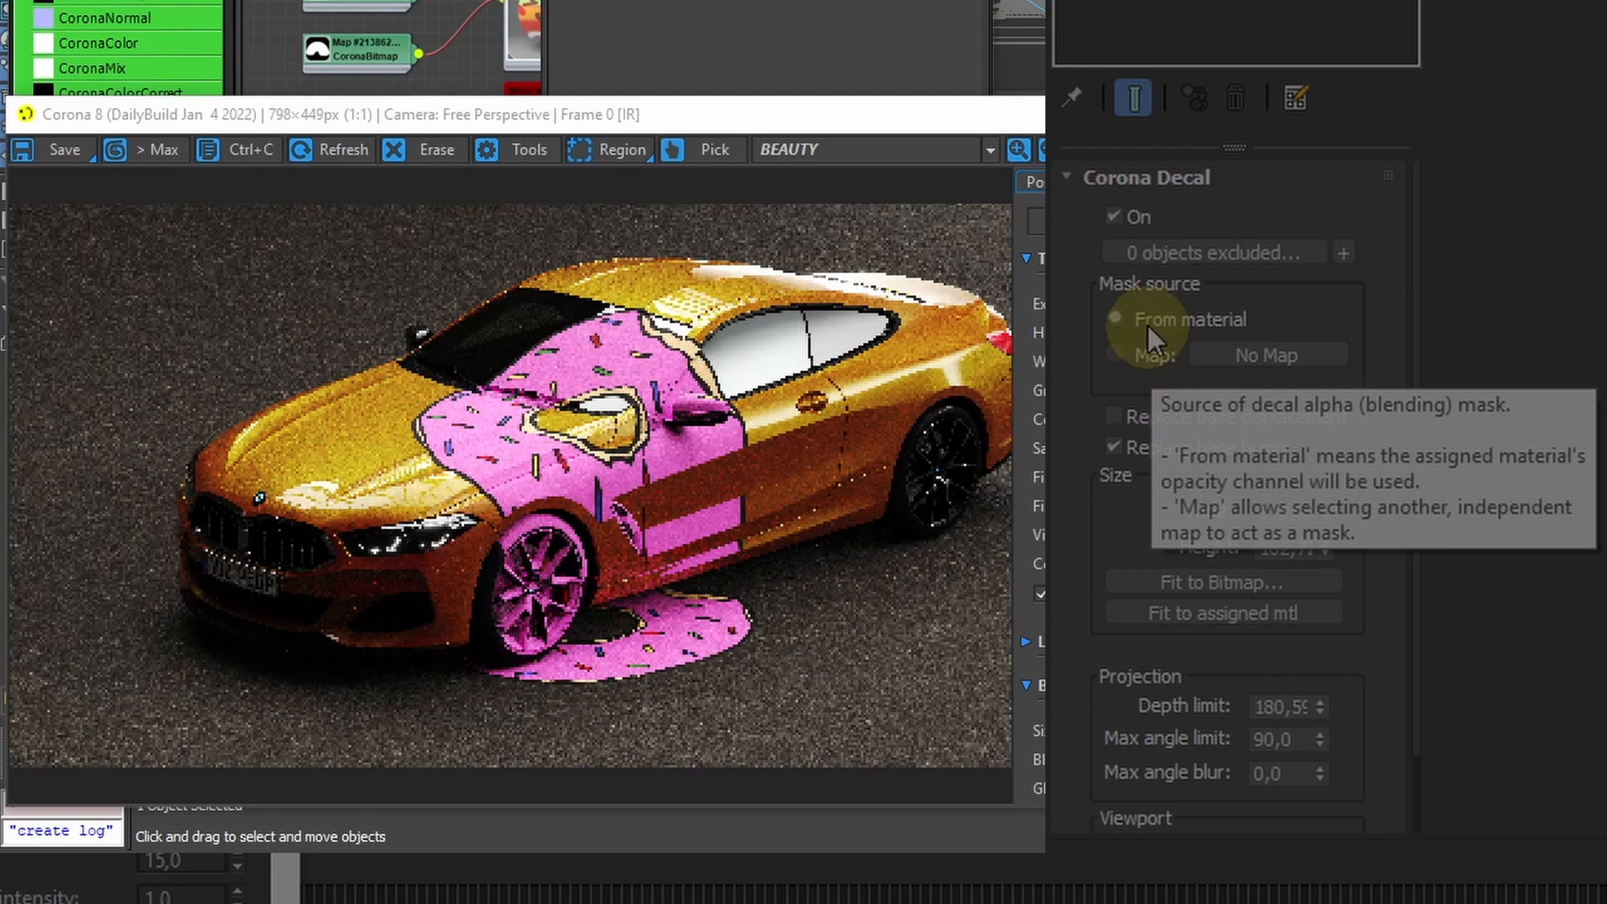
- Load the Sticker bitmap into the decal's Mask source map slot
{"action": "left_click", "coordinate": [1116, 353]}
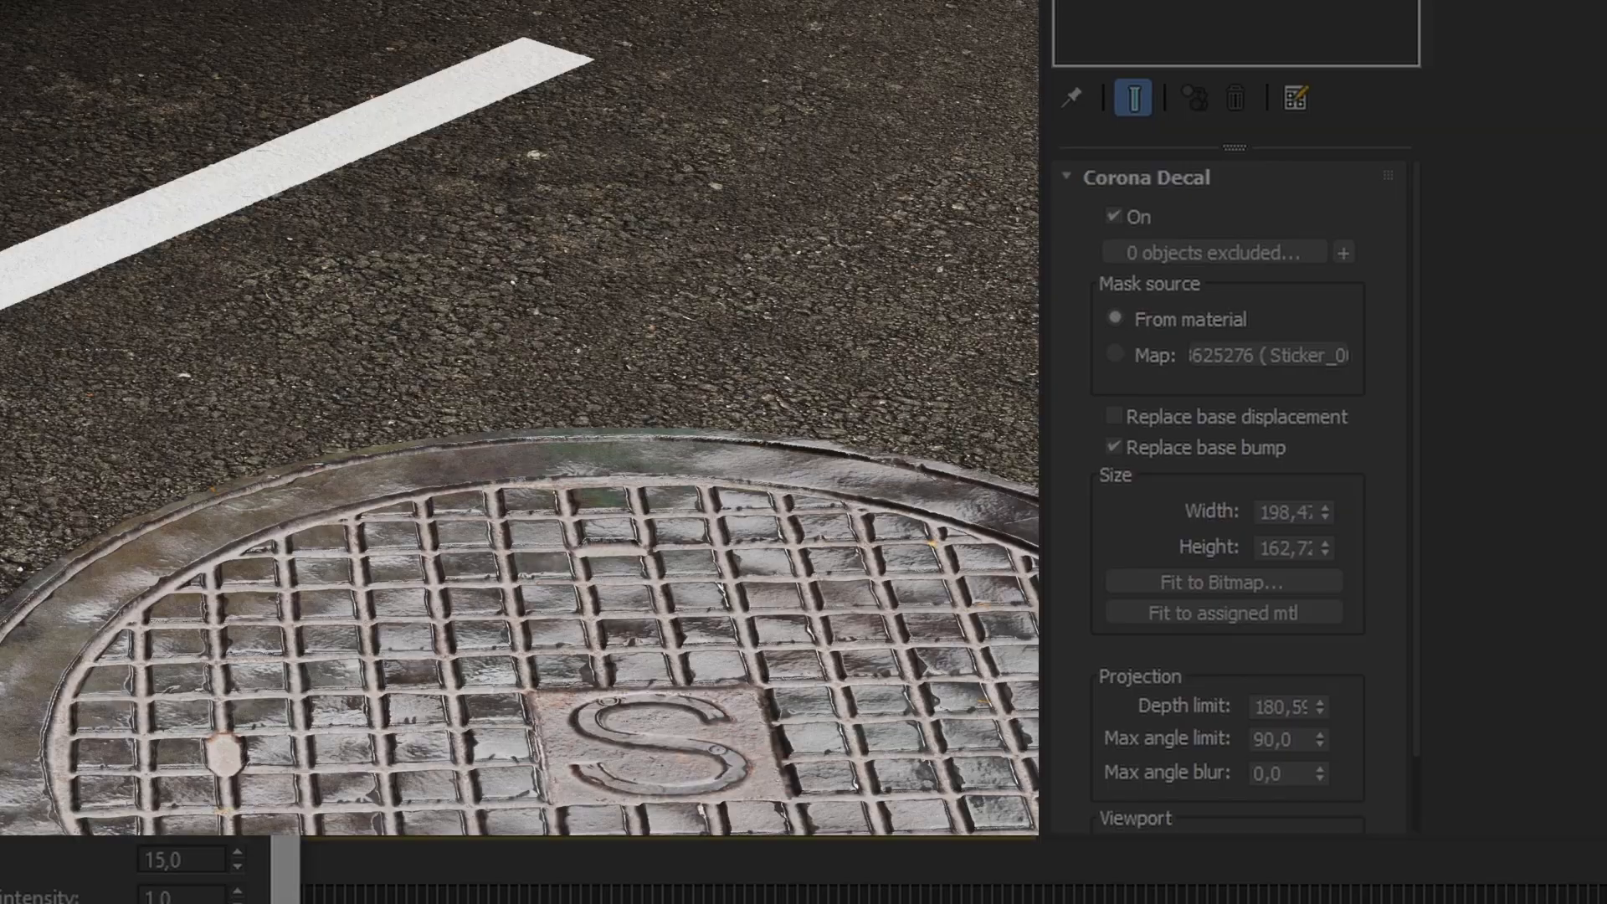
- Fit the decal to the assigned material's proportions and move it over the car's hood
{"action": "left_click", "coordinate": [1404, 612]}
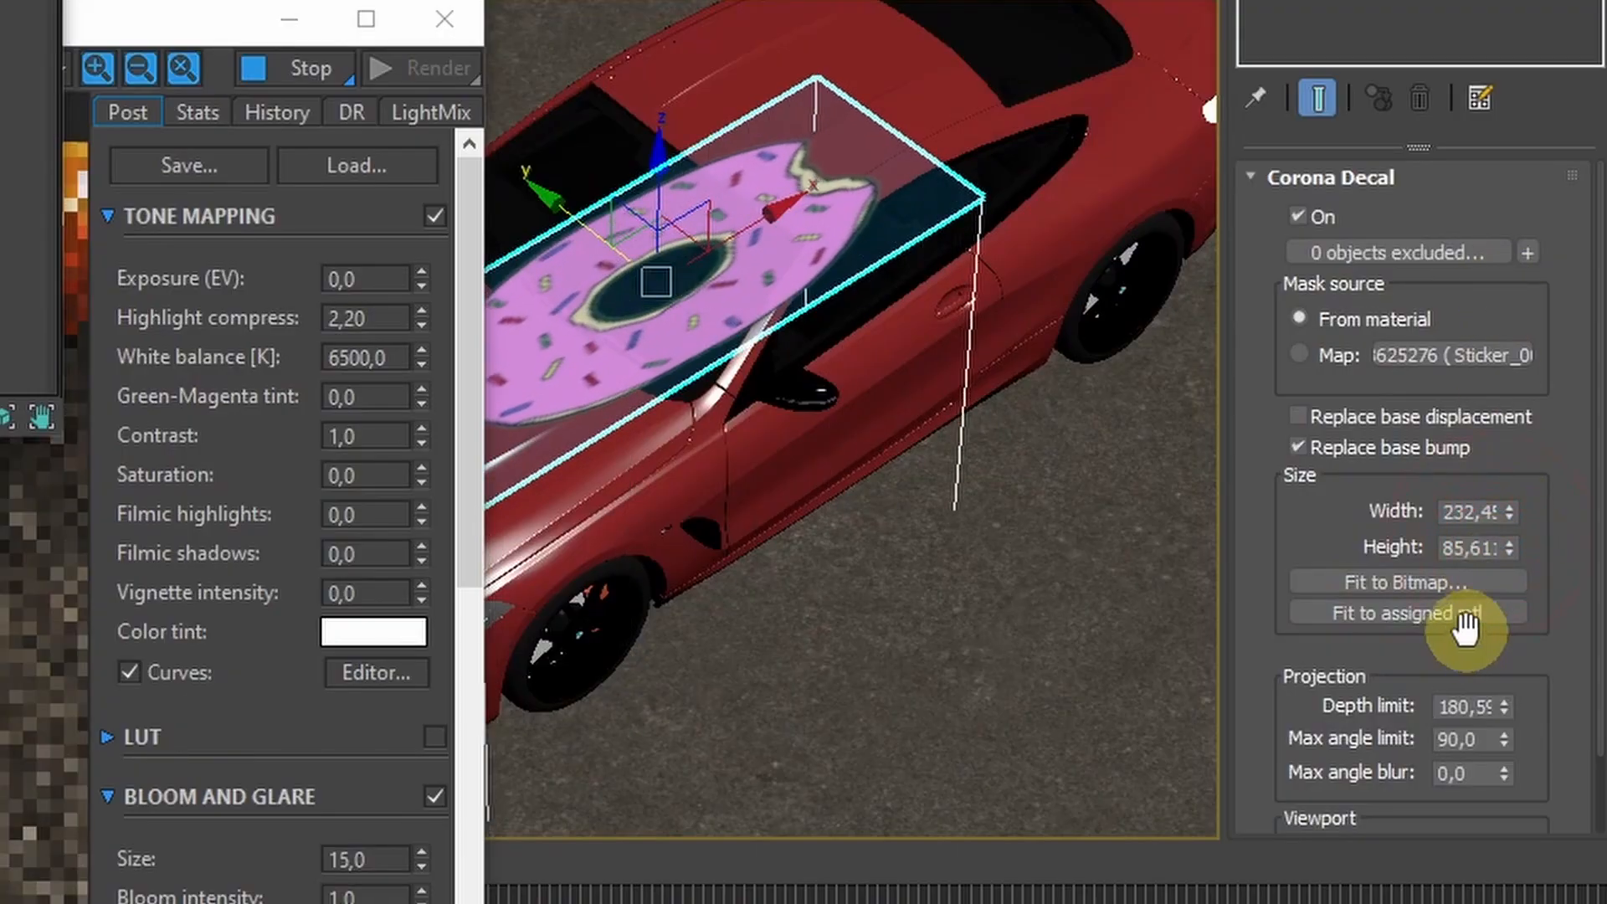
{"action": "left_click", "coordinate": [1404, 613]}
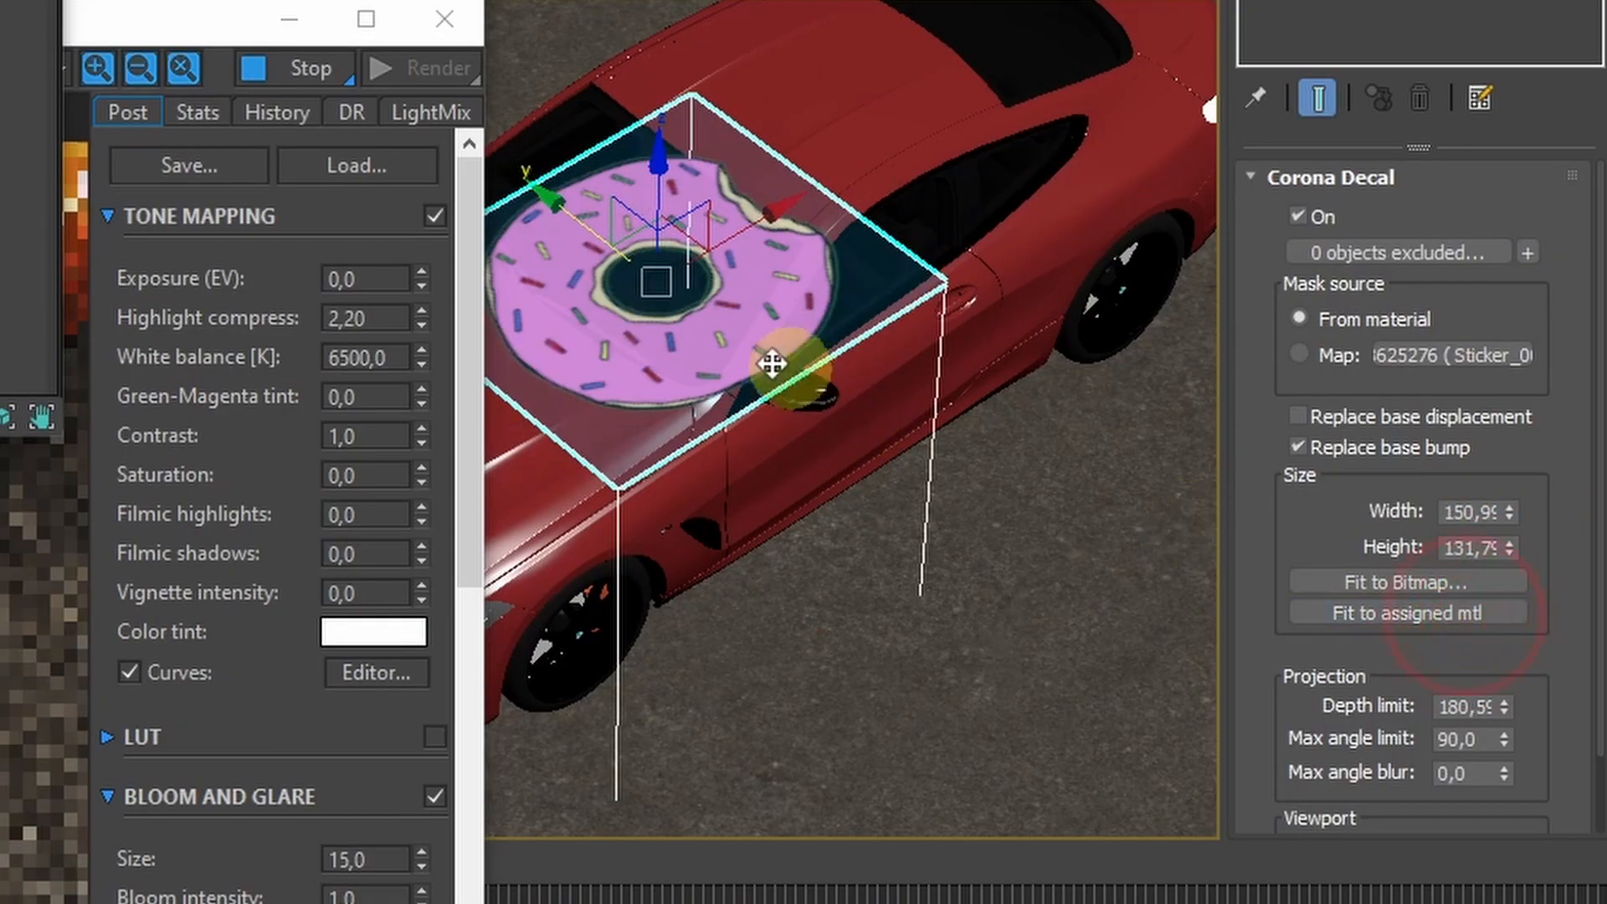
{"action": "left_click_drag", "start_coordinate": [765, 366], "coordinate": [683, 298]}
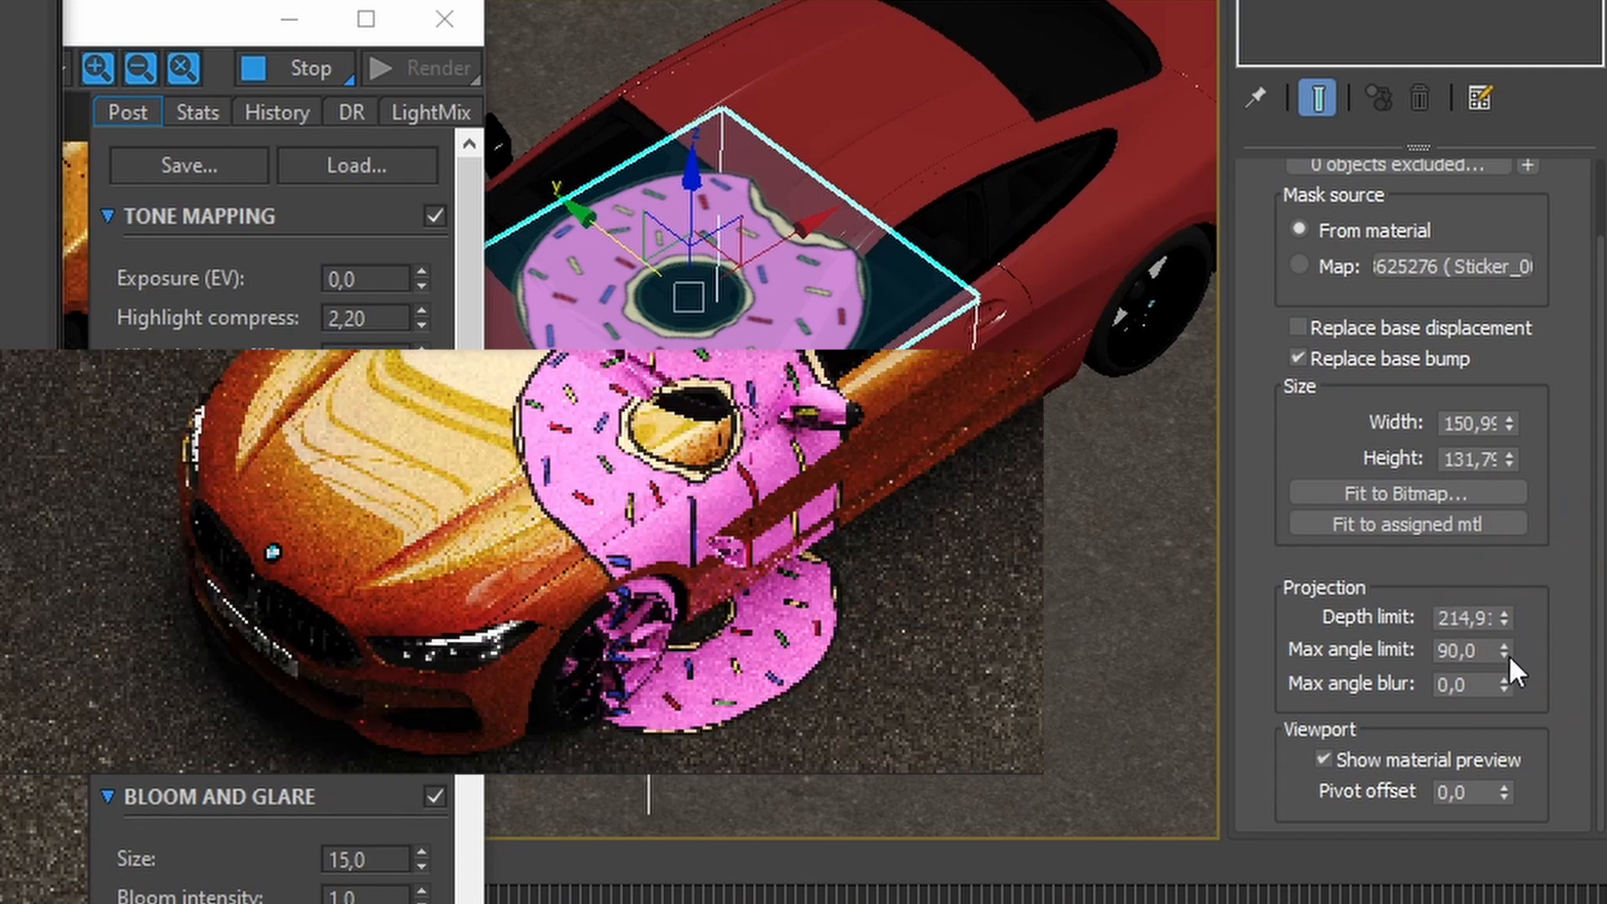
- Raise the decal's Max angle limit and Max angle blur so it fades on steep surfaces
{"action": "left_click", "coordinate": [1522, 642]}
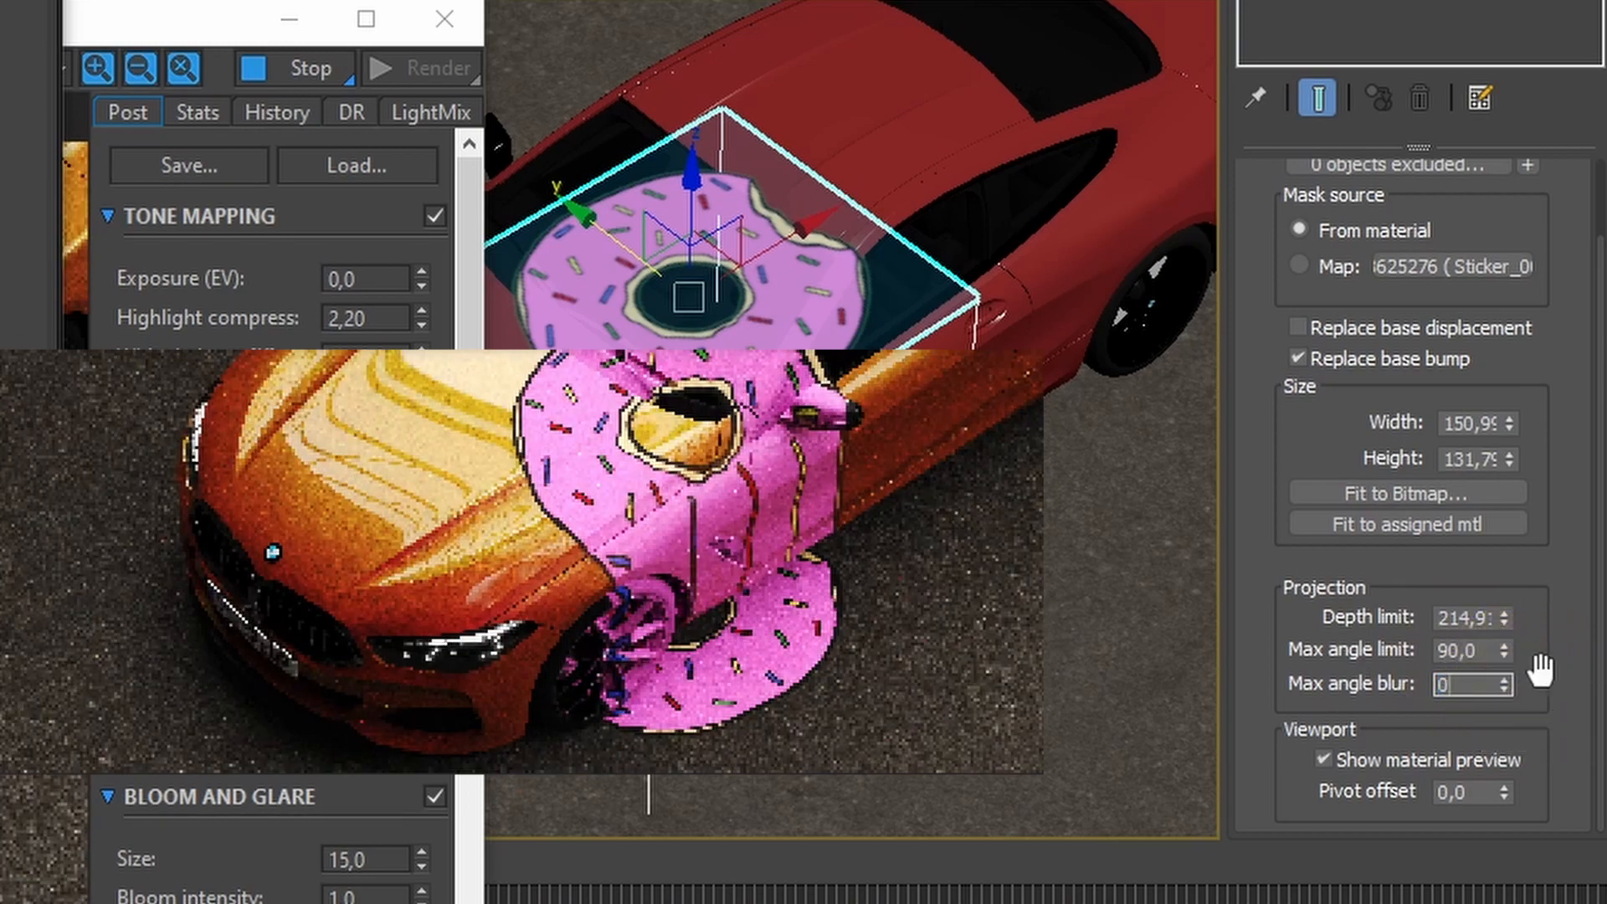
{"action": "left_click", "coordinate": [1466, 682]}
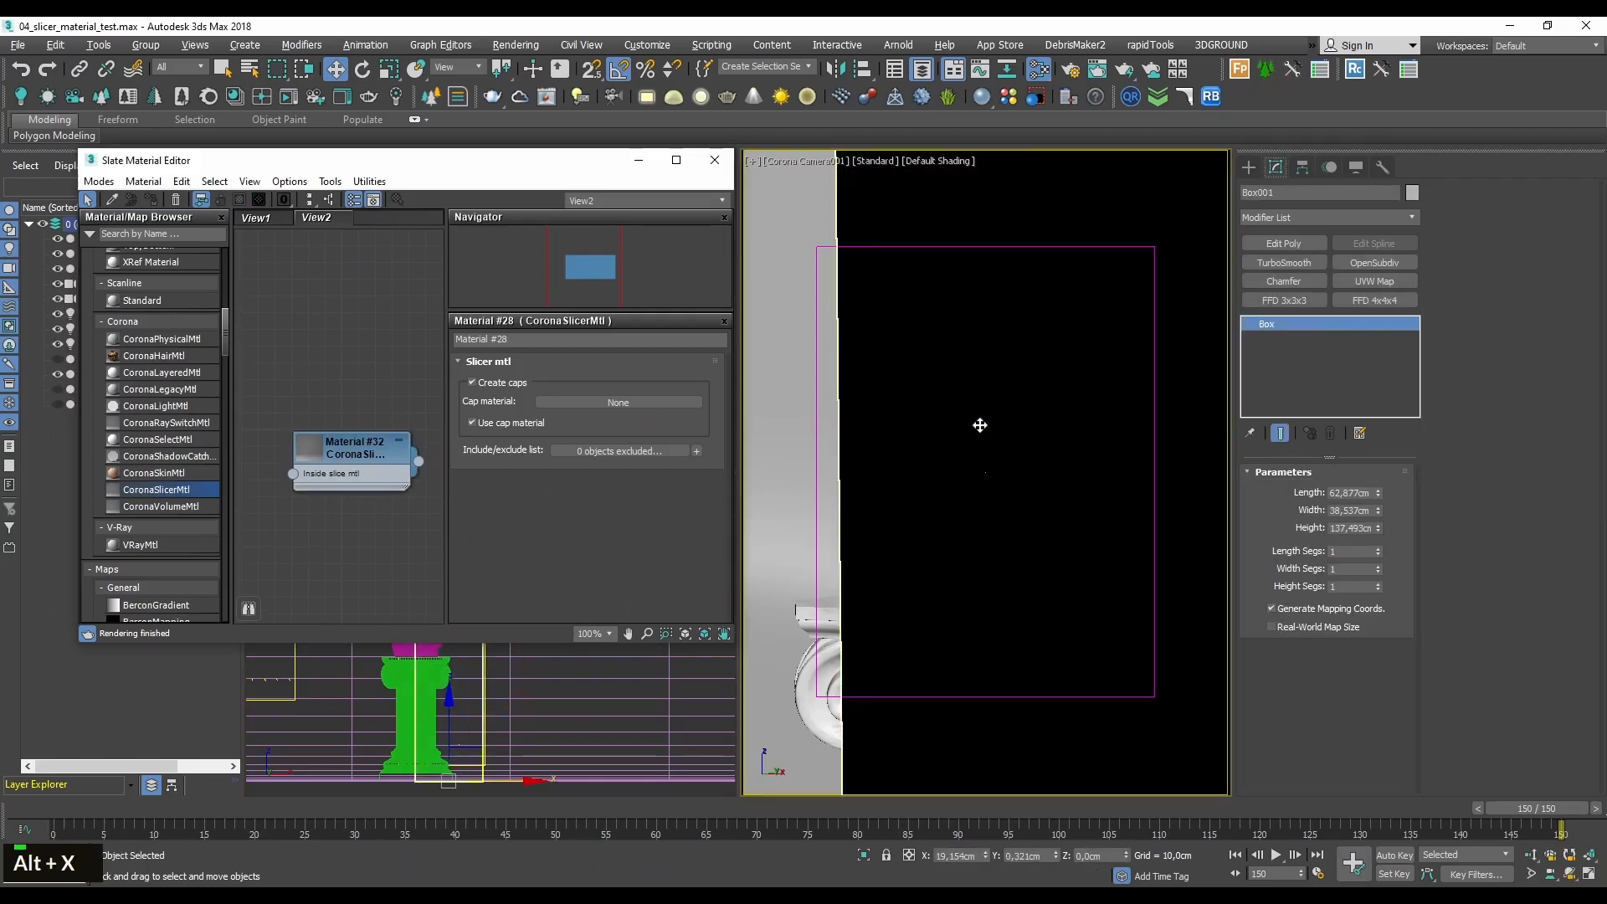
- Create a CoronaSlicerMtl in the Slate view with Create caps kept checked
{"action": "left_click", "coordinate": [979, 423]}
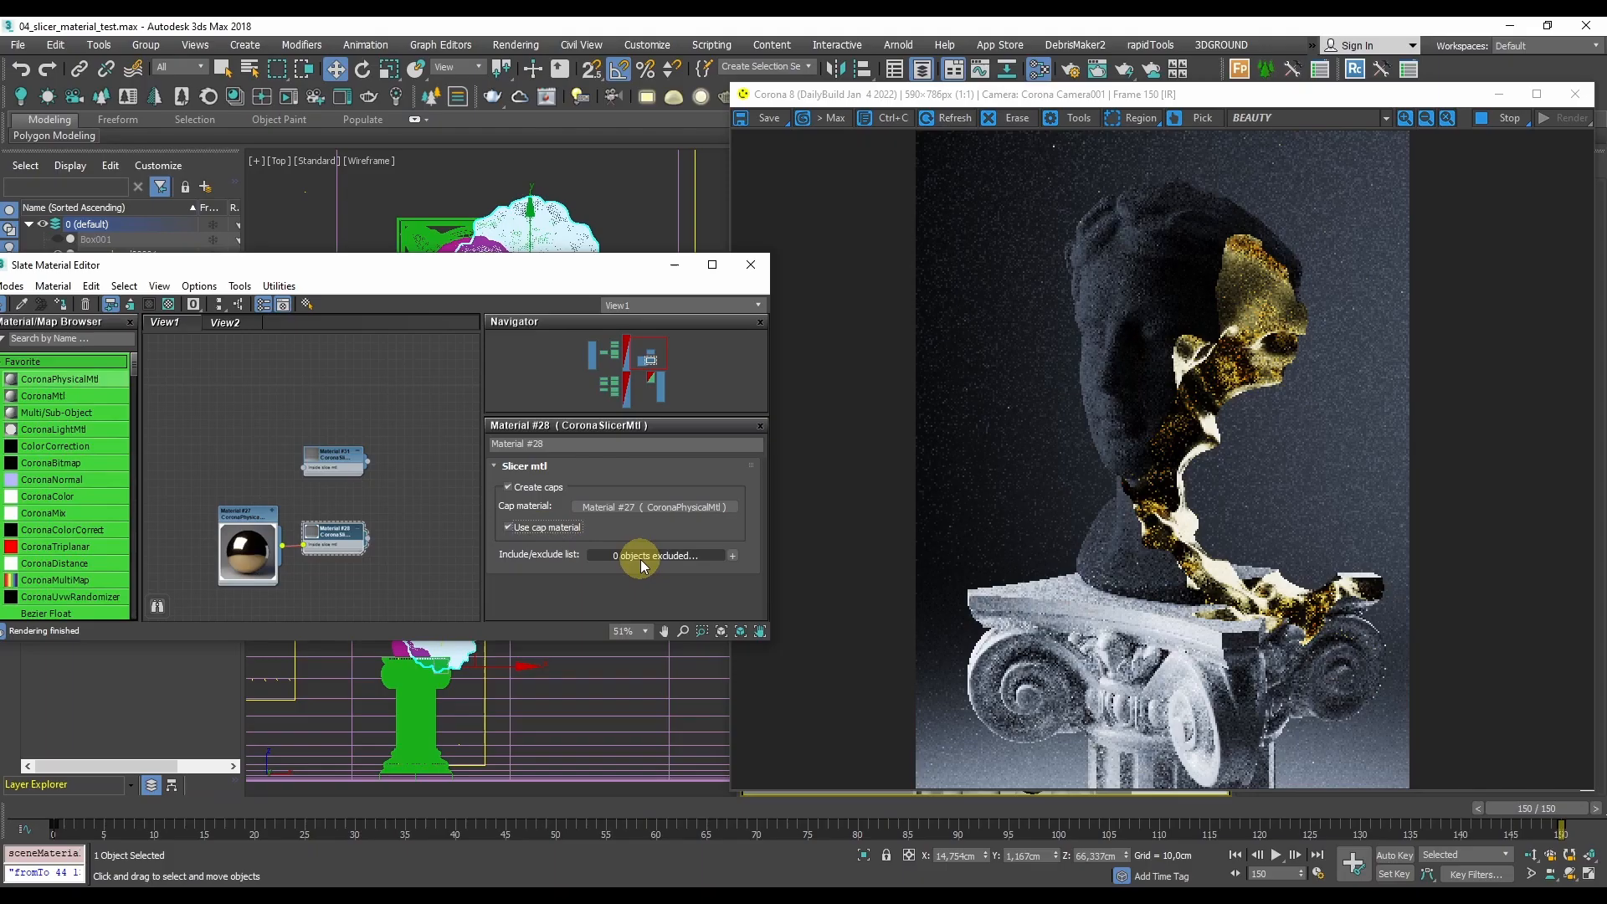
- Move 'column' to the slicer's Exclude list and confirm with OK
{"action": "left_click", "coordinate": [656, 554]}
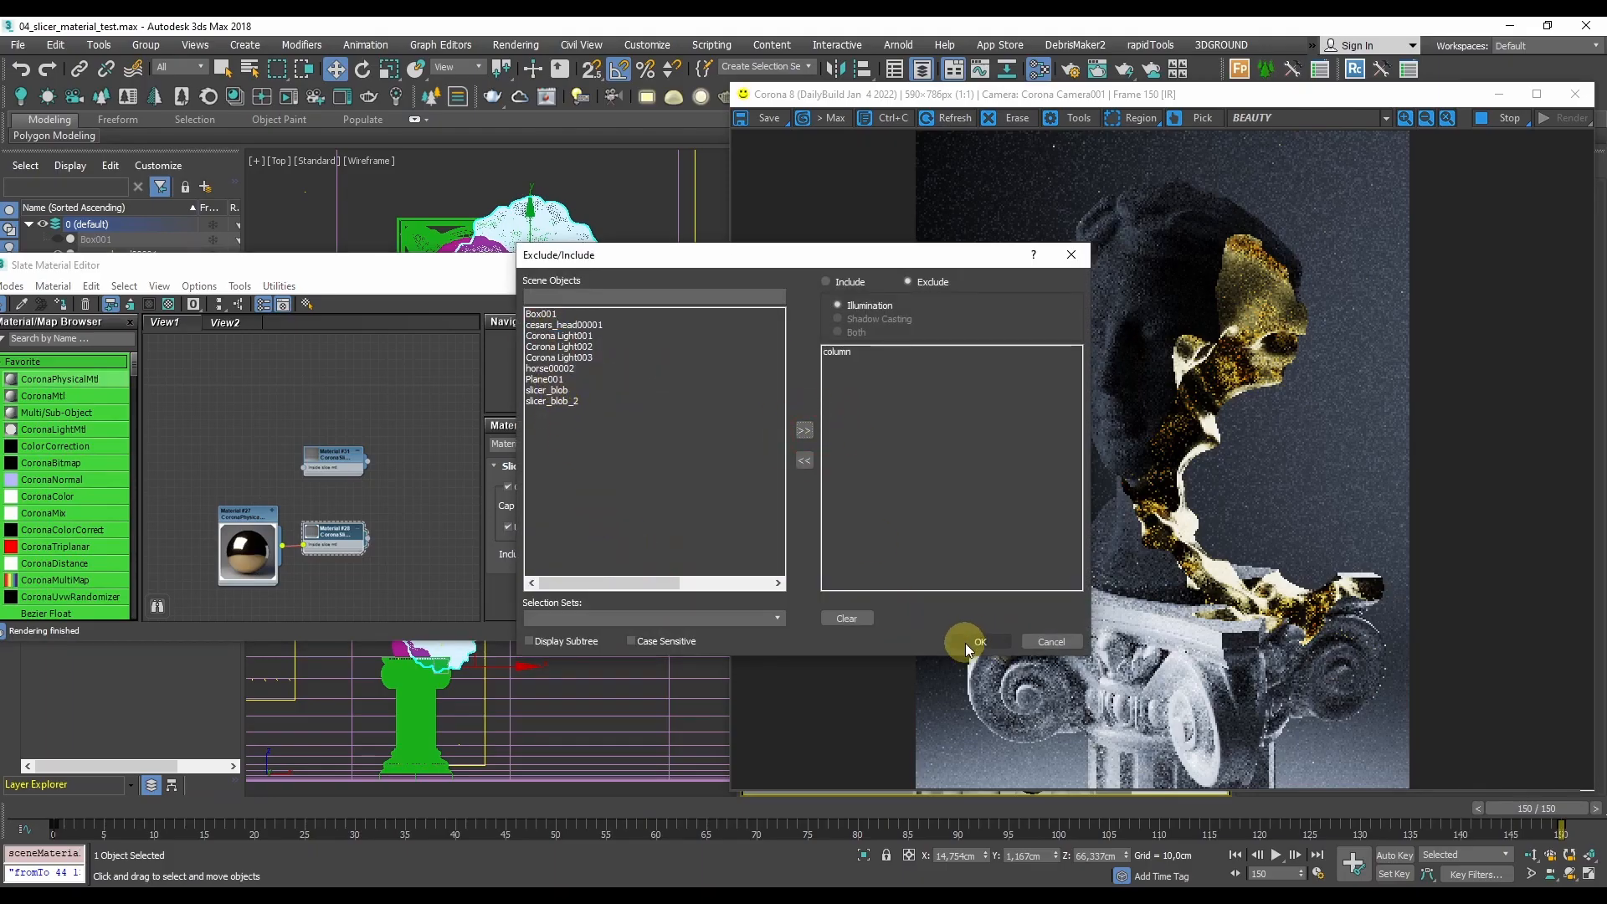
{"action": "left_click", "coordinate": [977, 641]}
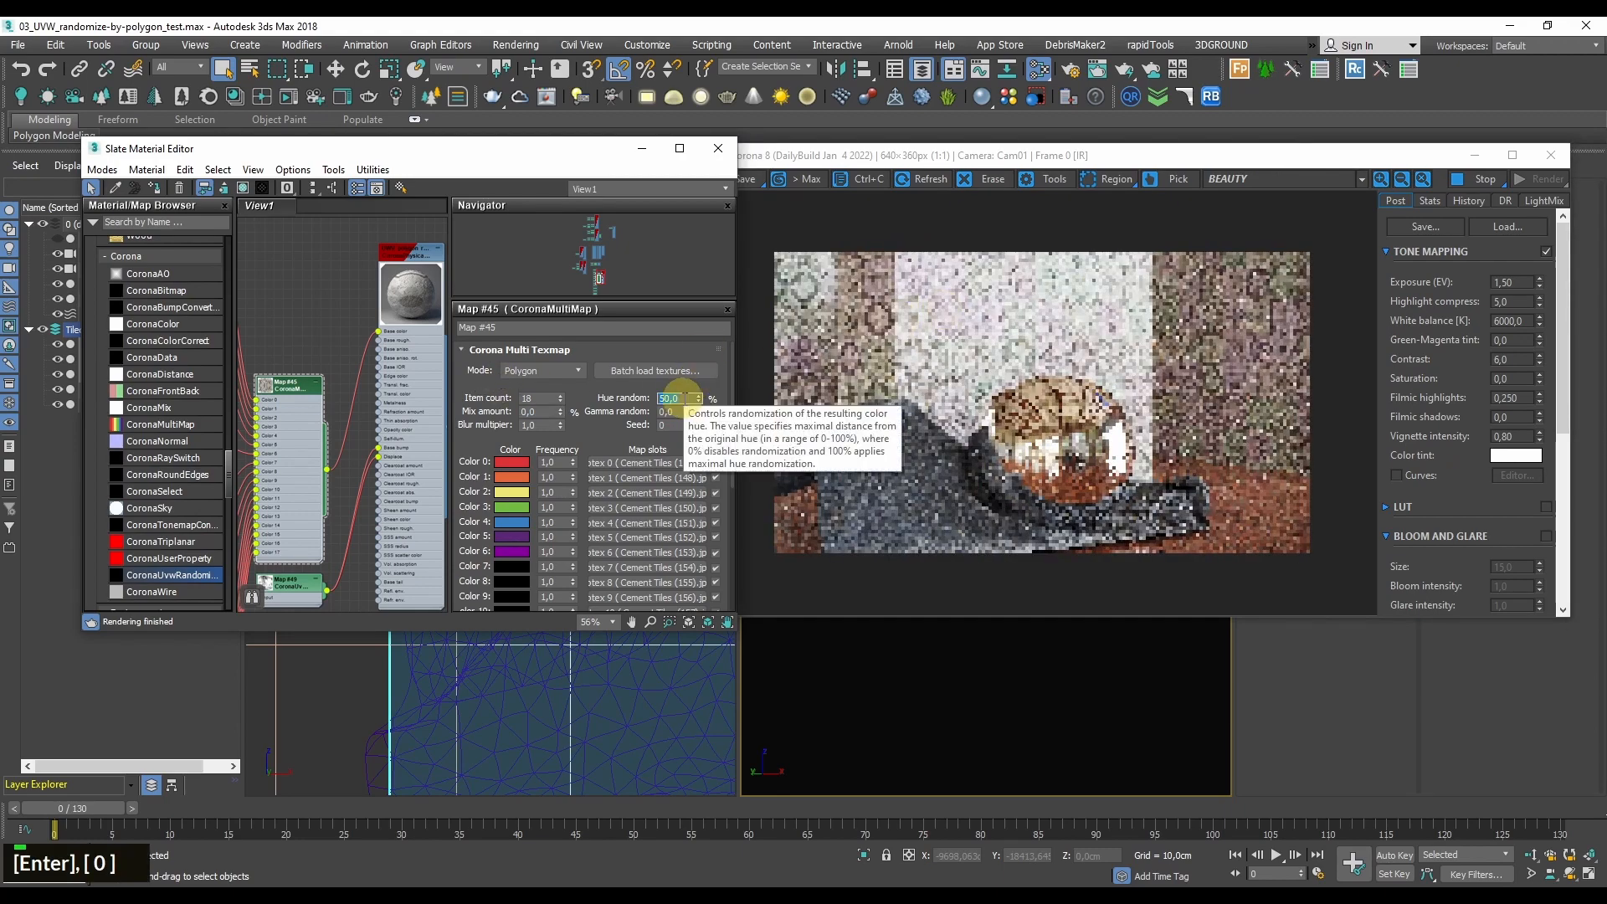
- Set the CoronaMultiMap's Hue random to 100.0
{"action": "type", "text": "100.0"}
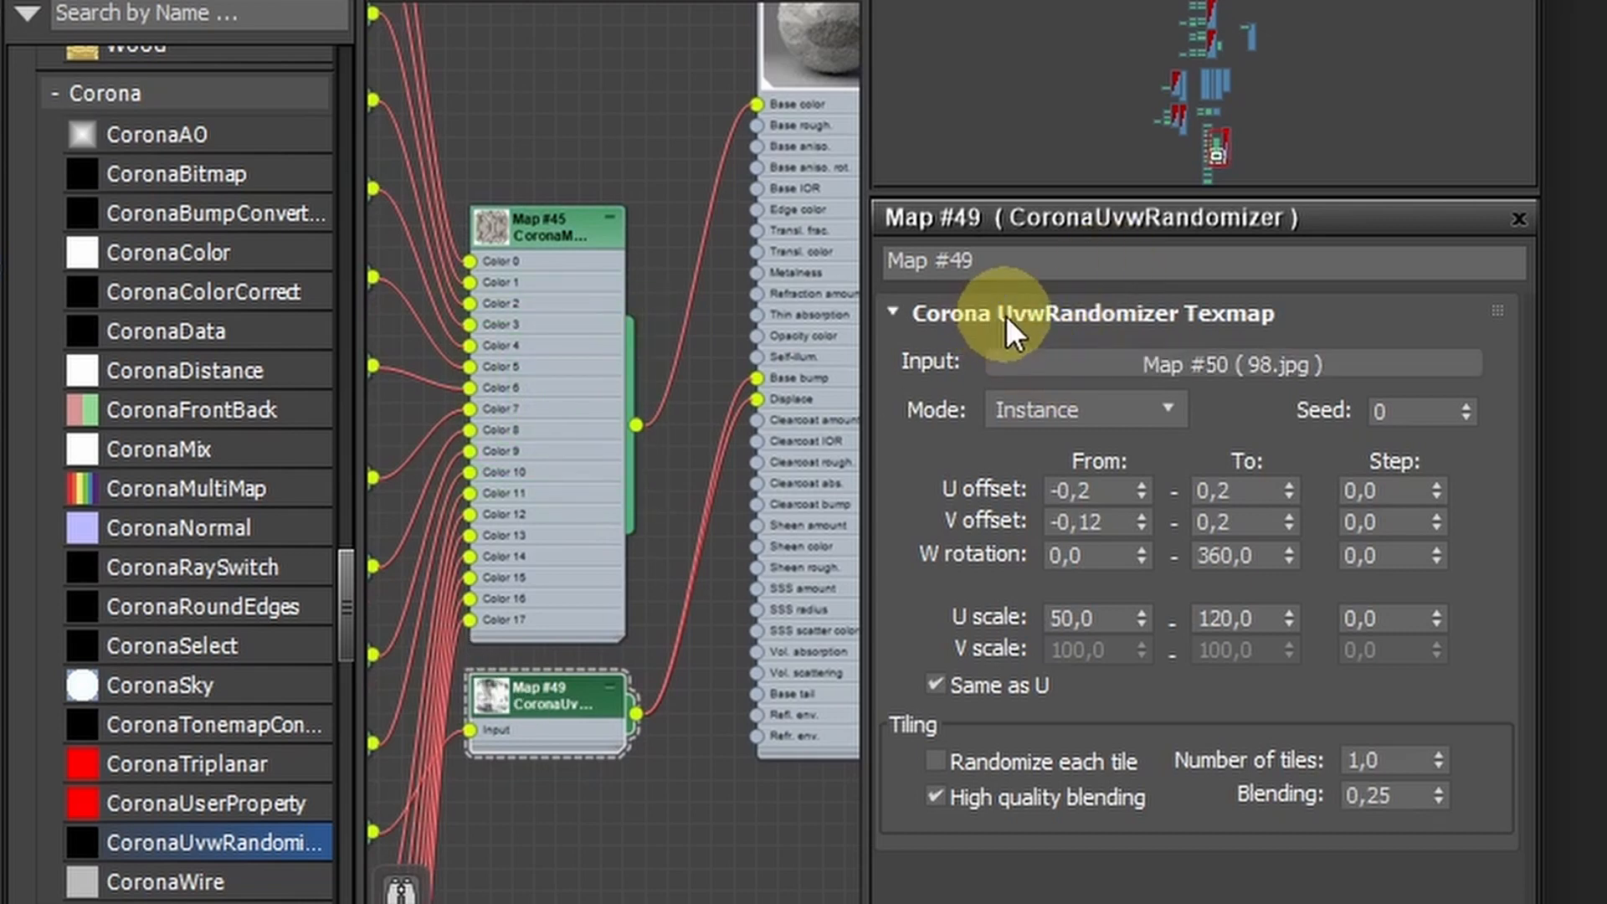
- Close the finished randomizer render and open 05_Chaos_Scatter_test.max
{"action": "left_click", "coordinate": [1081, 408]}
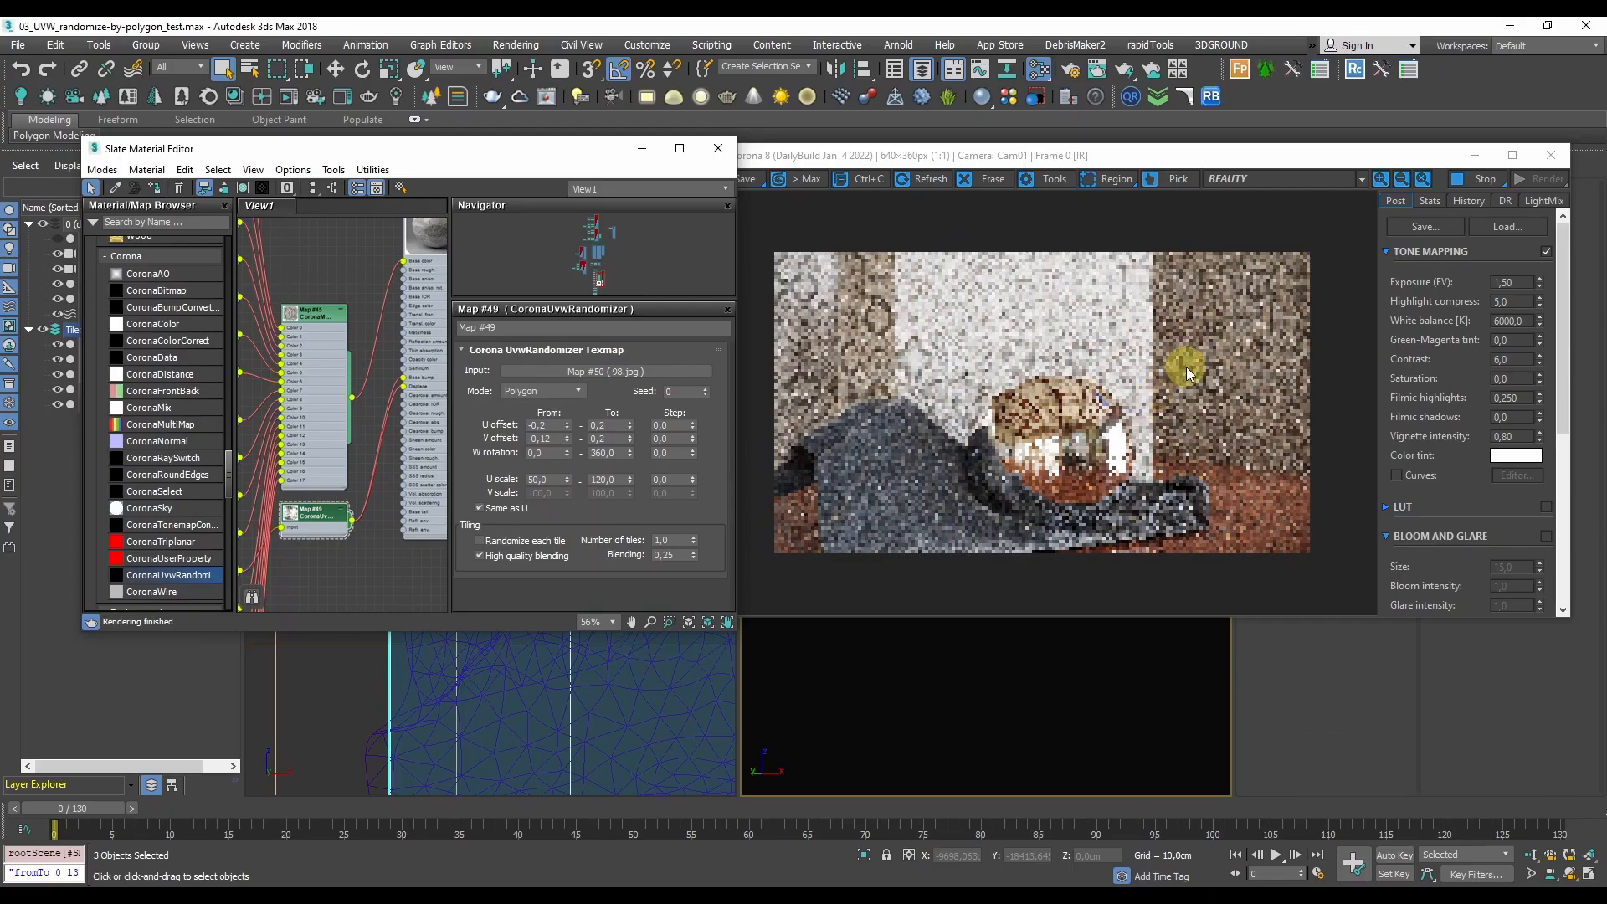
{"action": "left_click", "coordinate": [1483, 179]}
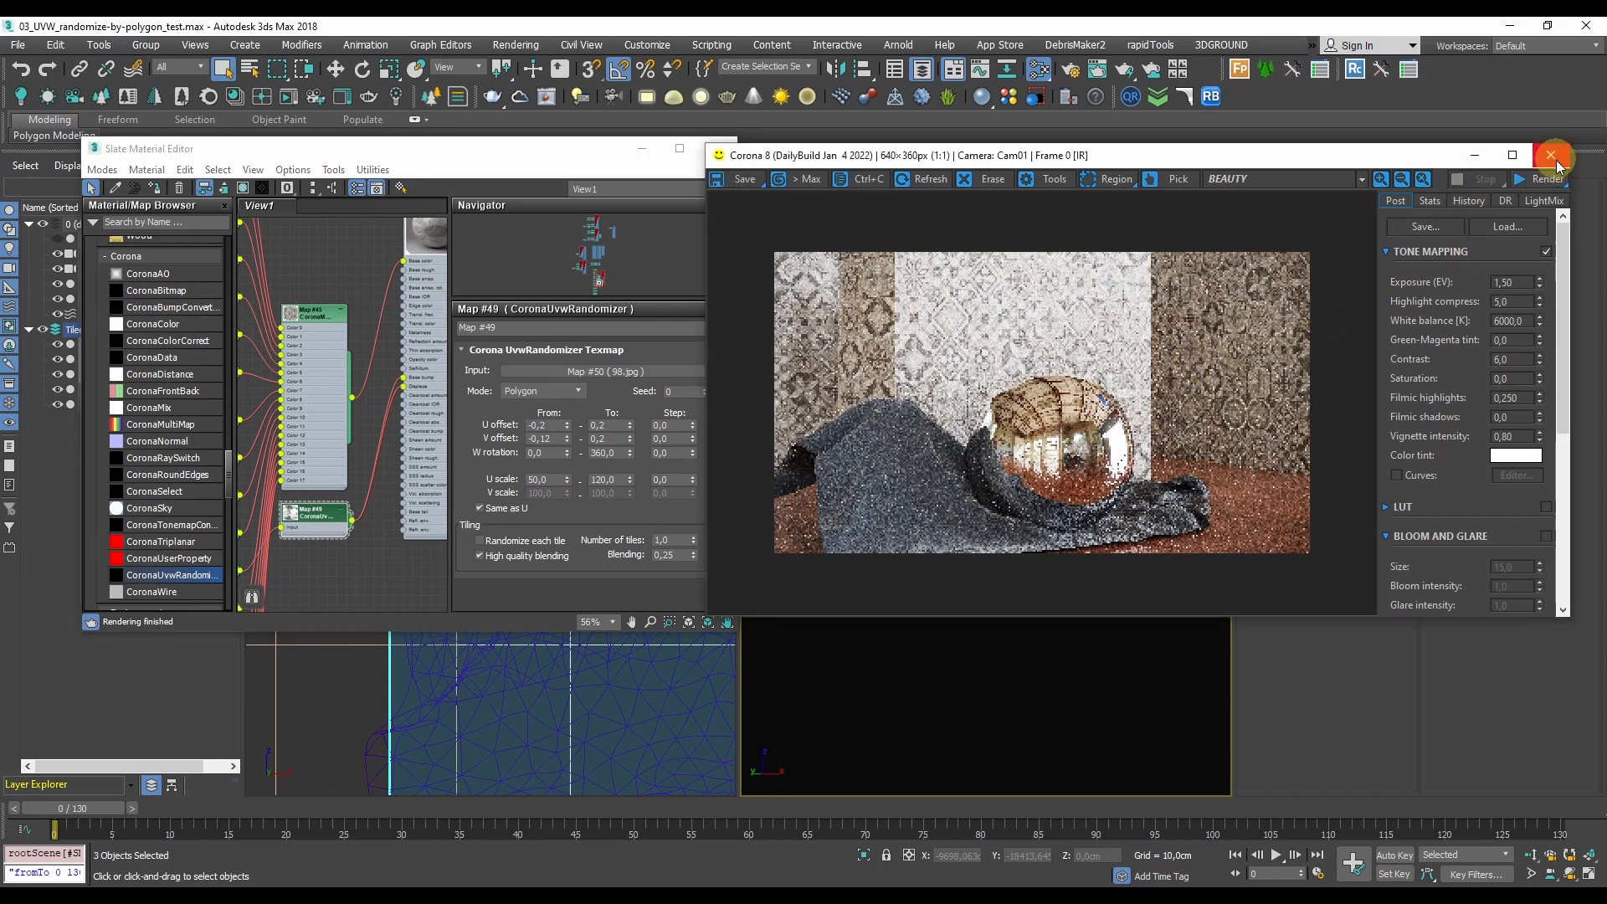
{"action": "left_click", "coordinate": [1554, 154]}
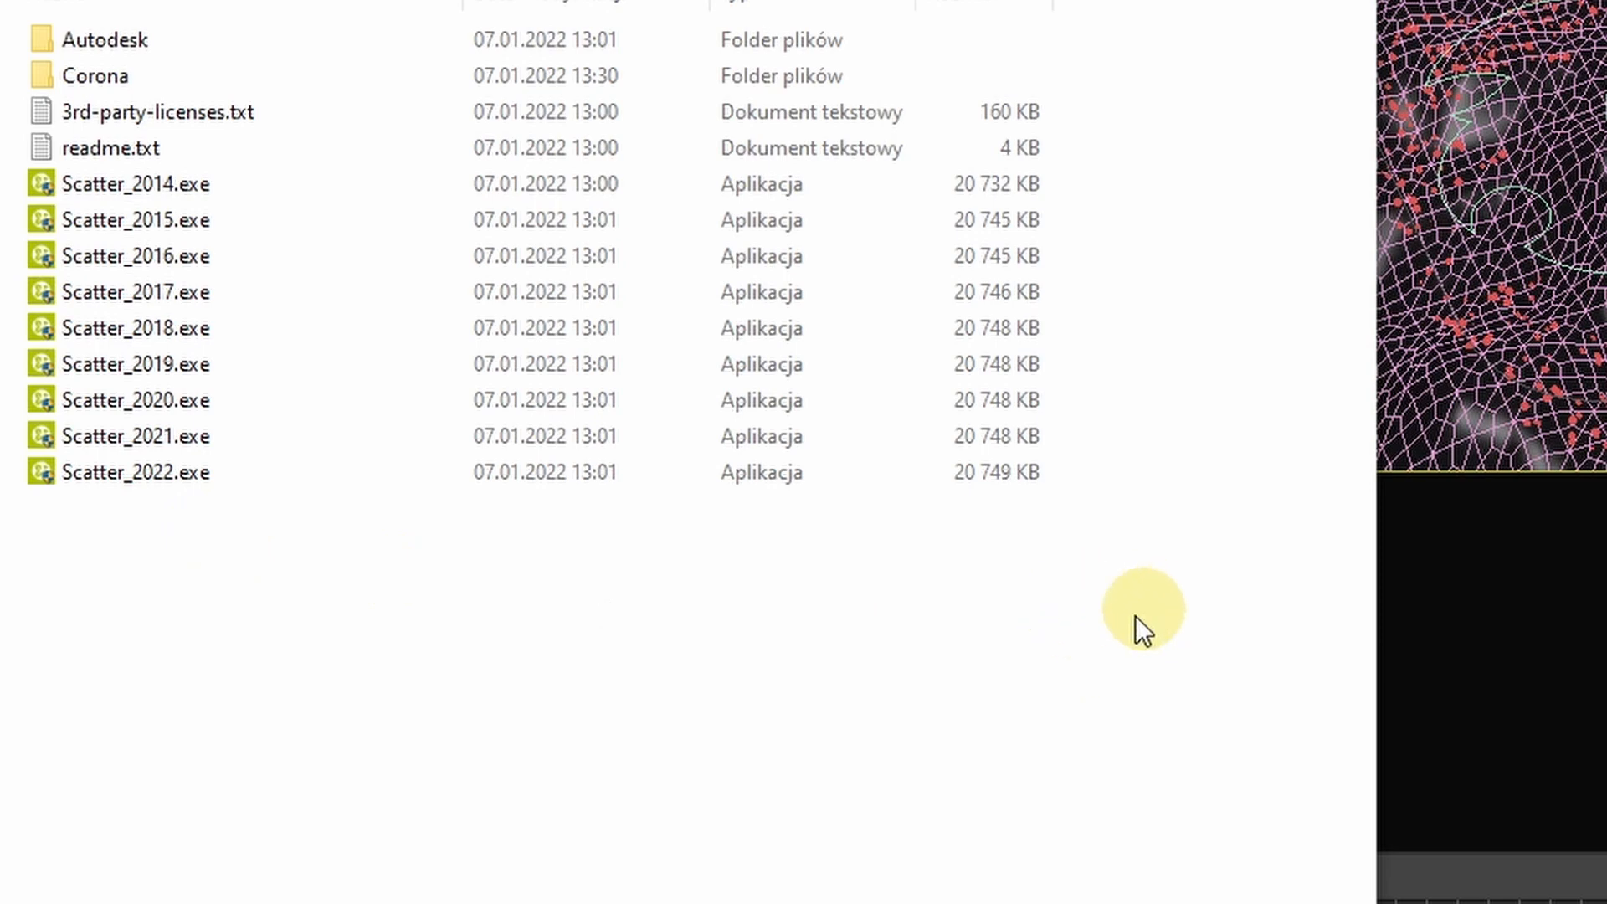
{"action": "left_click_drag", "start_coordinate": [1140, 624], "coordinate": [298, 216]}
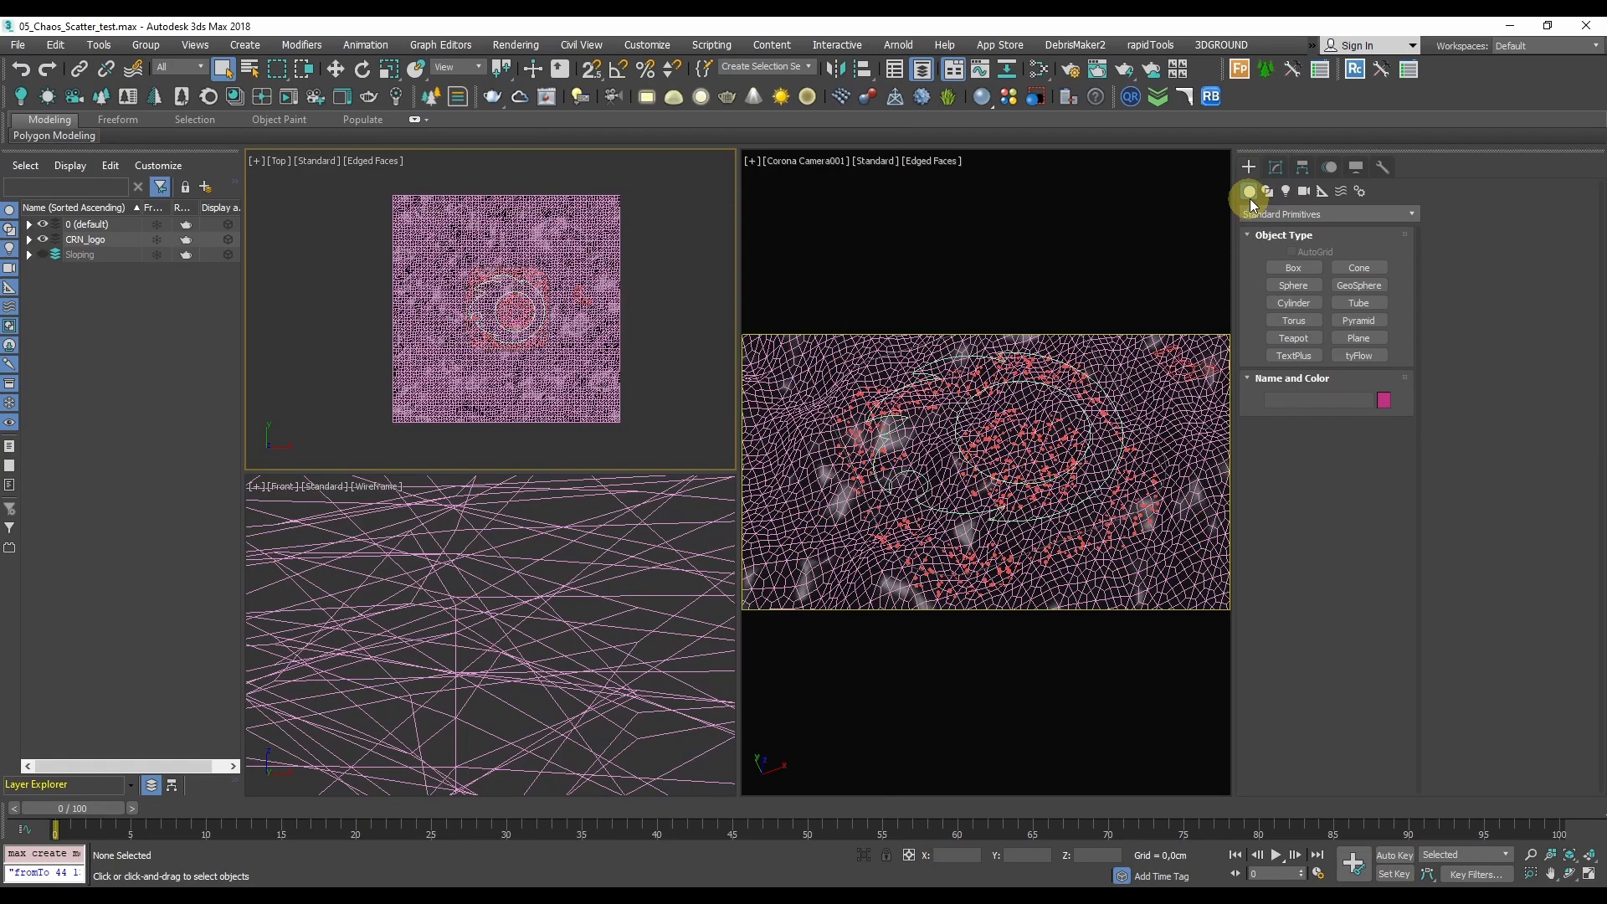
- Add Rectangle001 to the ChaosScatter Spline includes and render in Corona
{"action": "left_click", "coordinate": [1322, 213]}
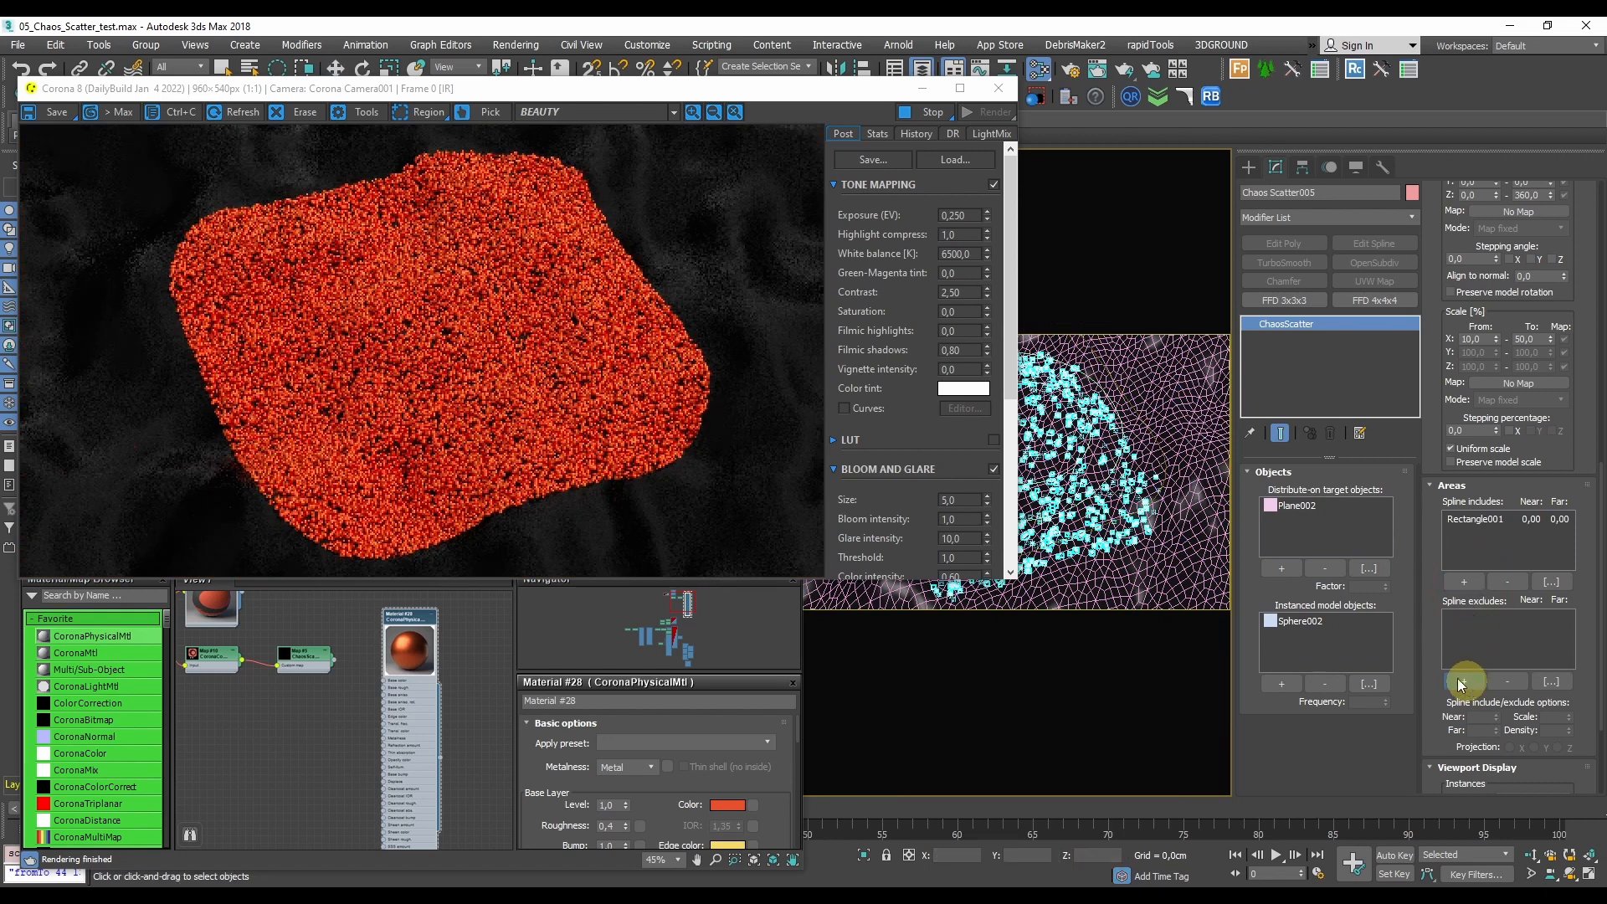
- Select Chaos Scatter006 and limit its slope angle range to 15,0–180,0
{"action": "left_click", "coordinate": [1463, 681]}
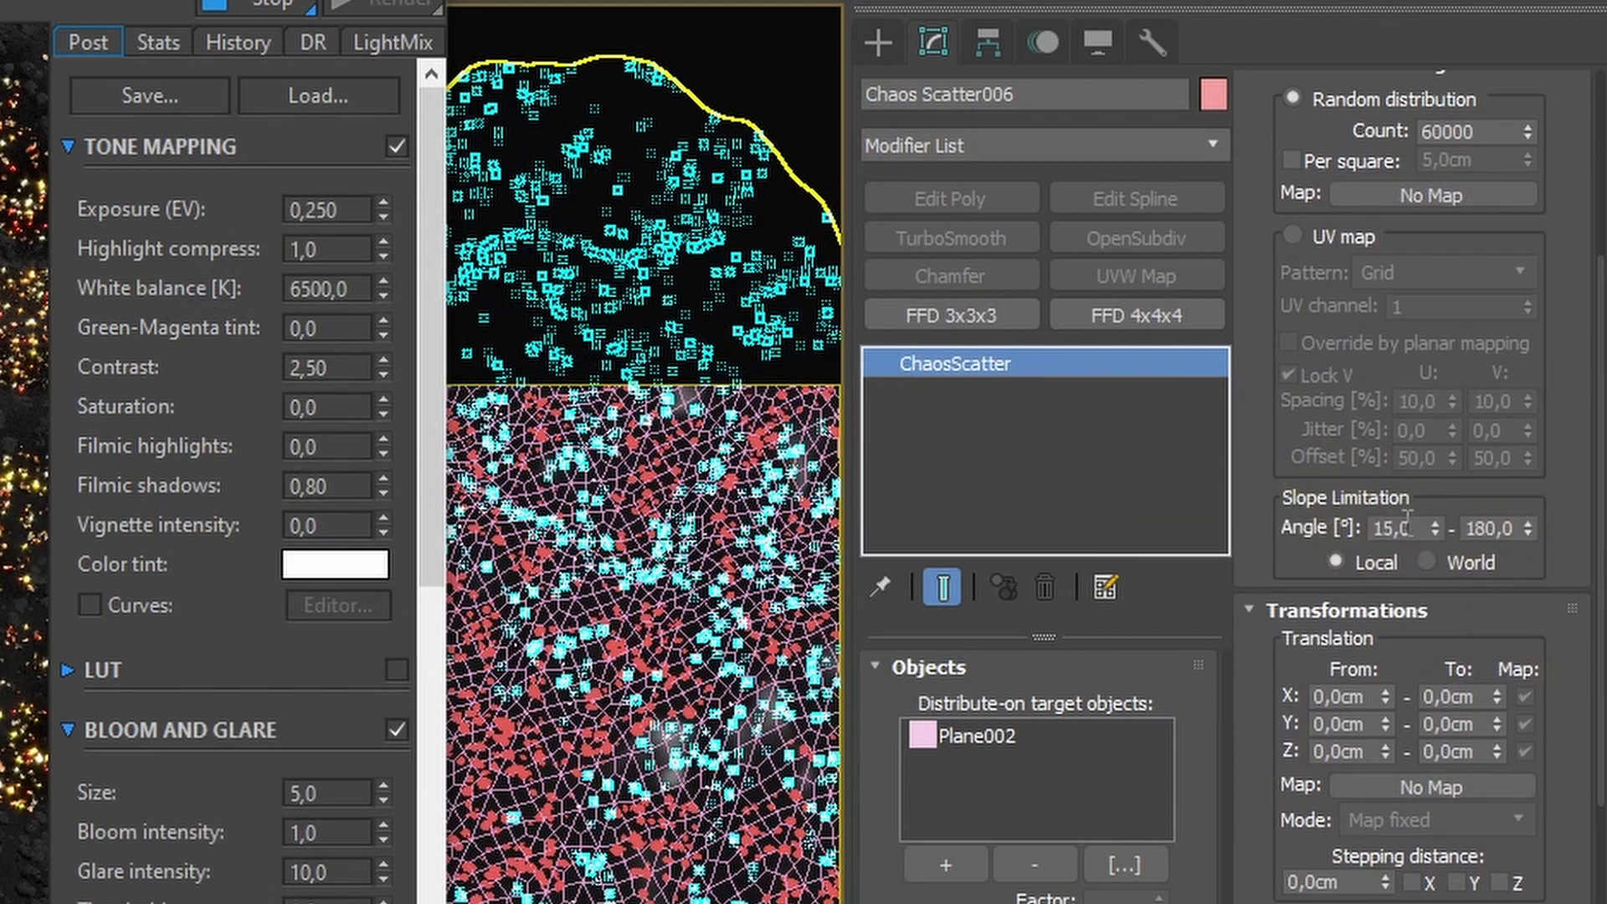
- Lower the upper slope limit to 20,0 and refresh the Corona interactive render
{"action": "left_click", "coordinate": [1403, 527]}
{"action": "type", "text": "20"}
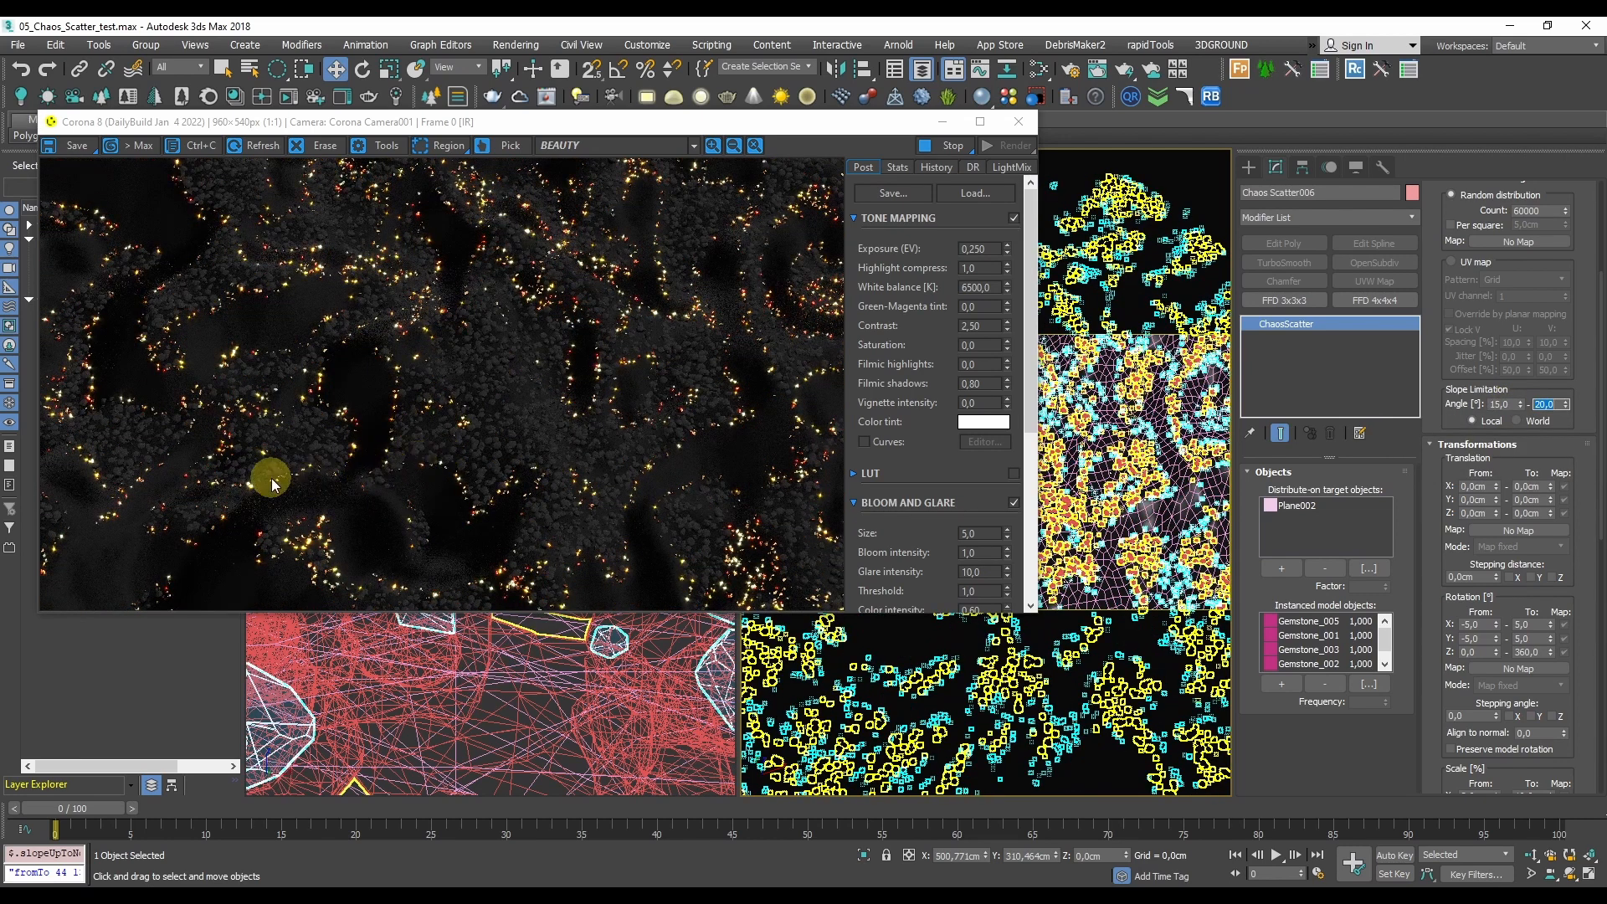
{"action": "mouse_move", "coordinate": [405, 430]}
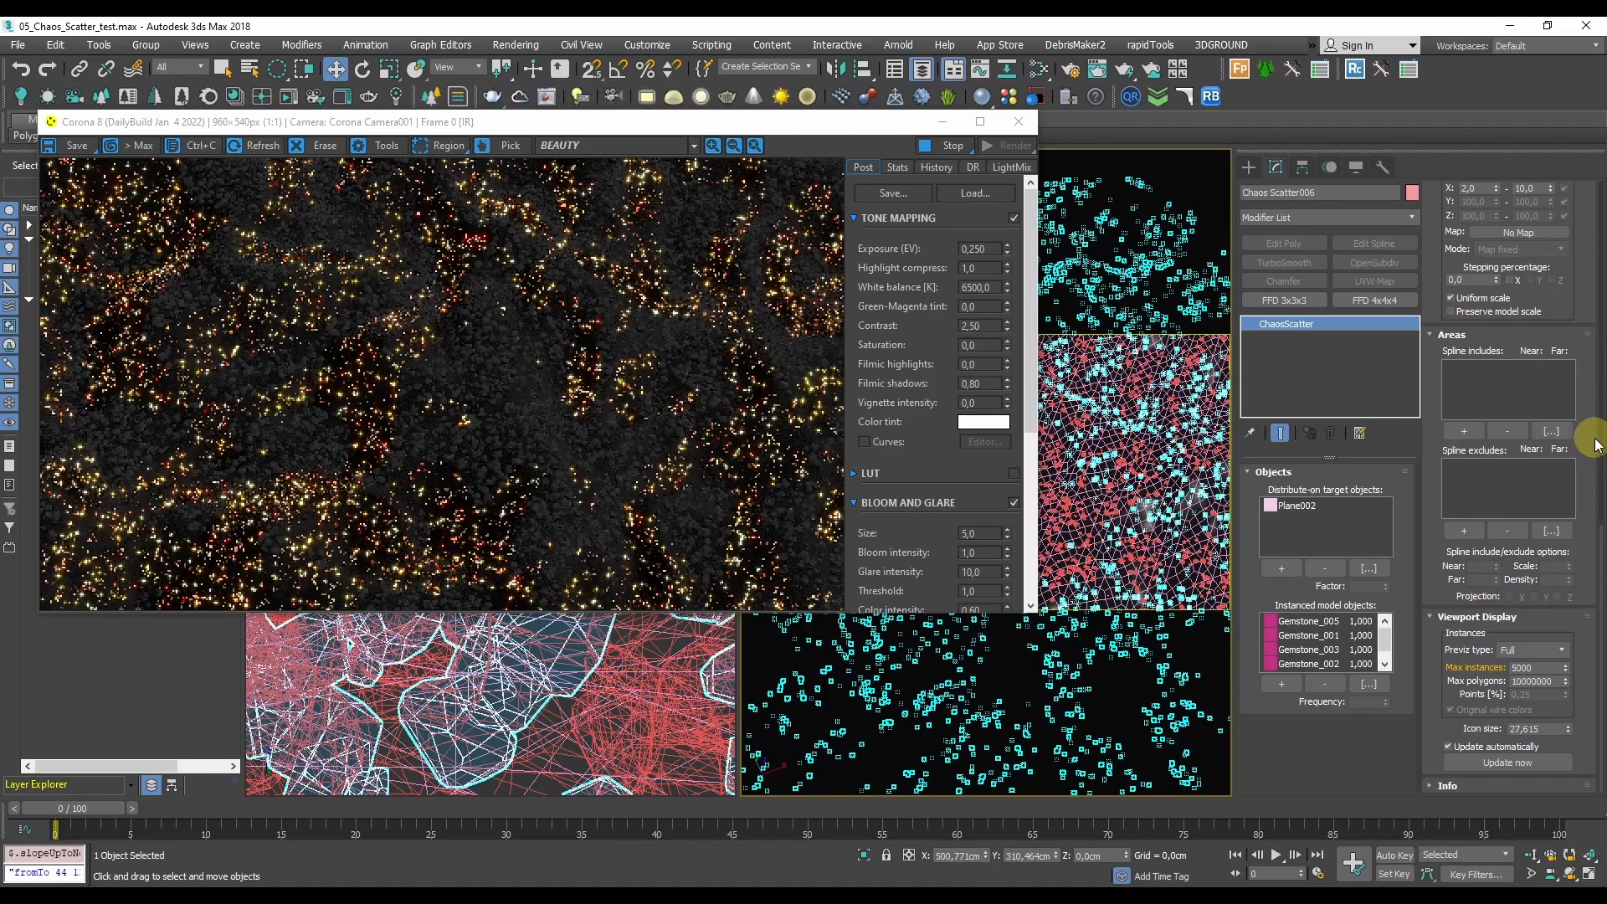
{"action": "left_click", "coordinate": [1018, 120]}
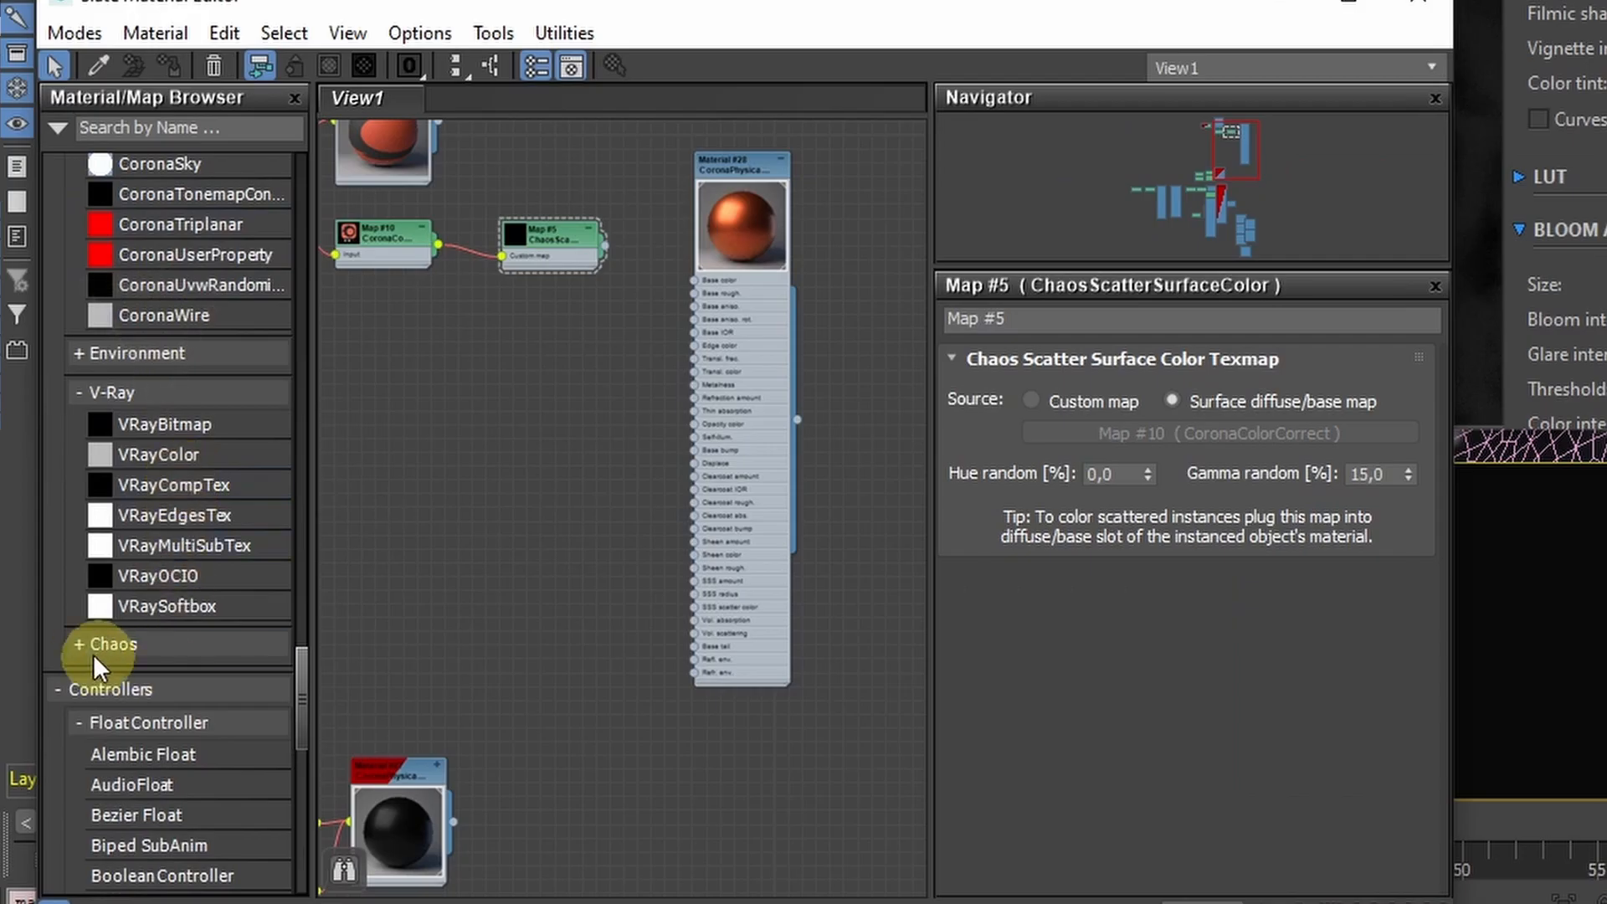
- Wire a ChaosScatterSurfaceColor map into Base color with Source set to Custom map
{"action": "left_click", "coordinate": [104, 642]}
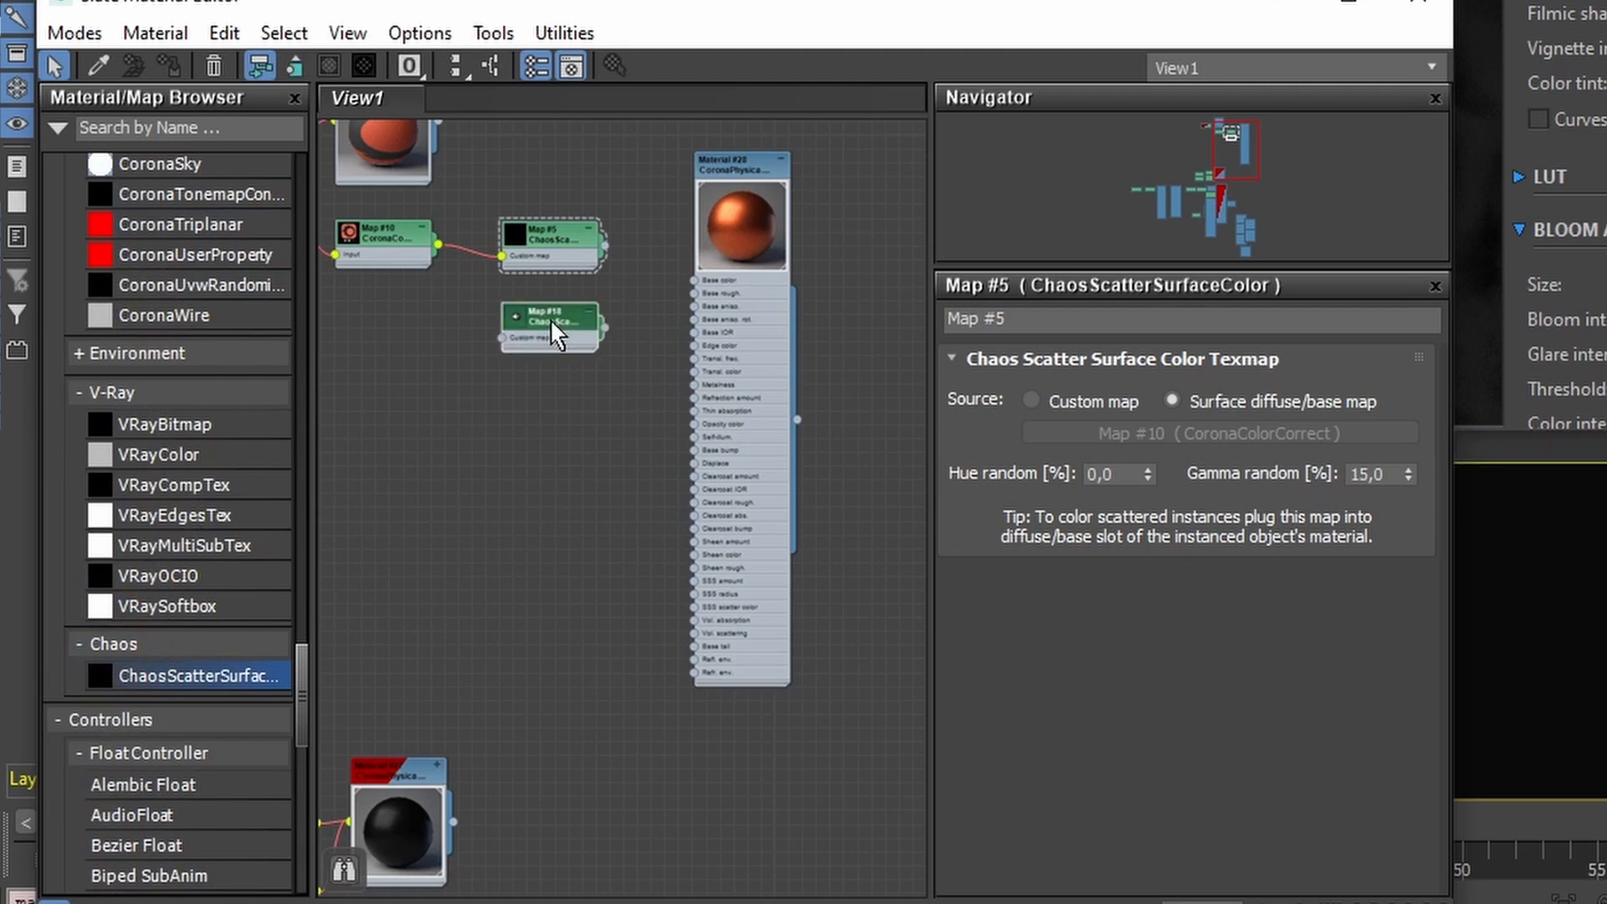
{"action": "left_click", "coordinate": [551, 328]}
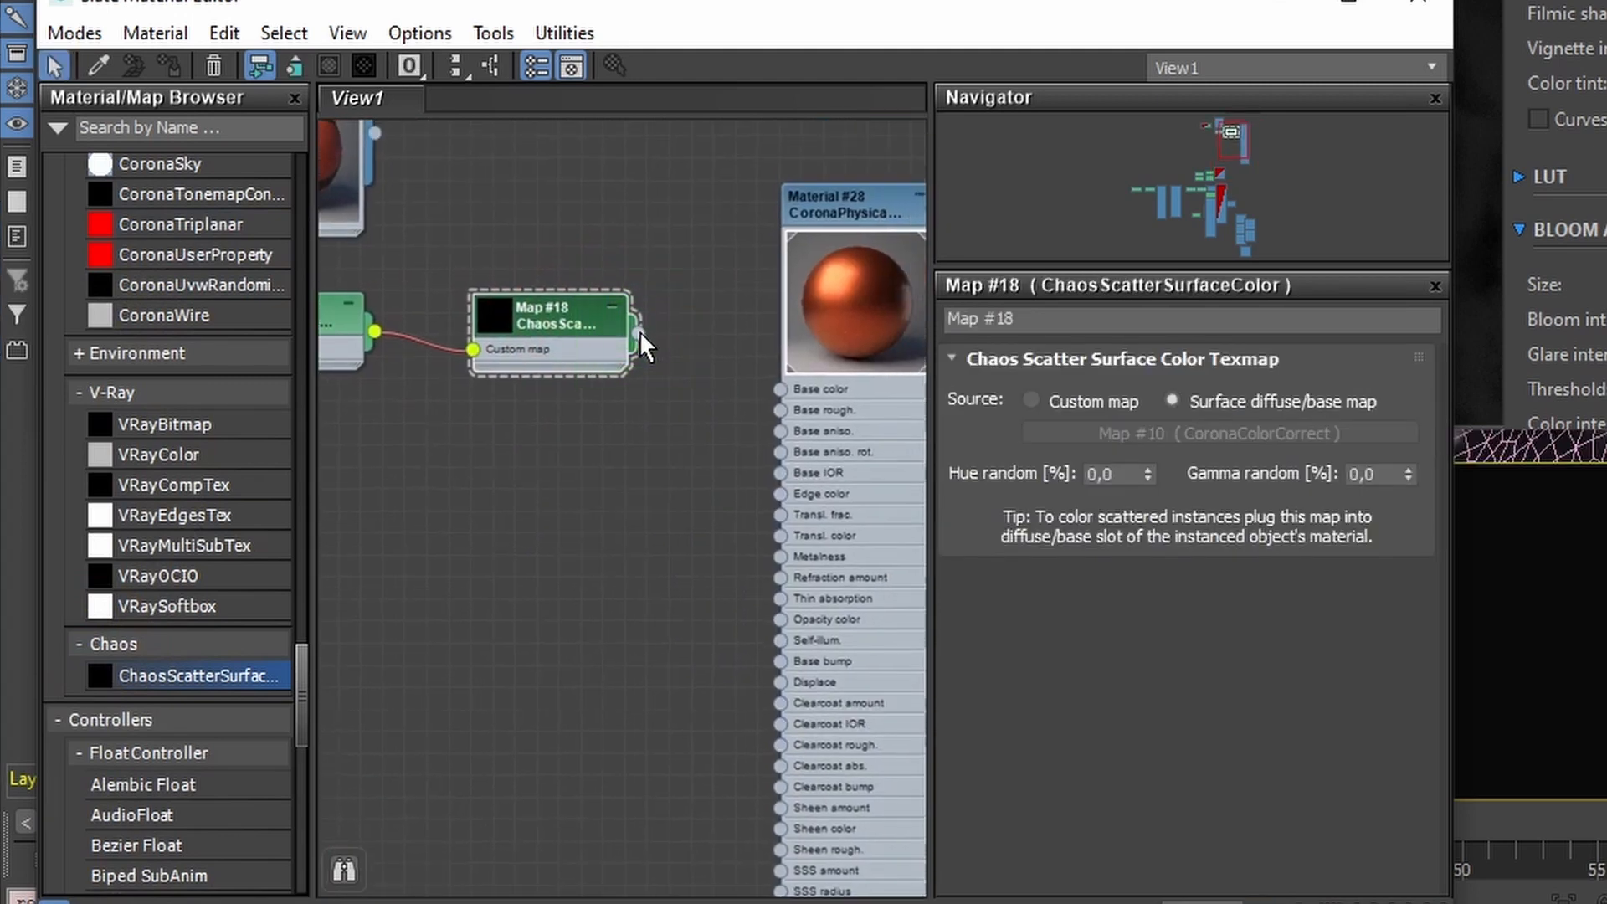
{"action": "left_click_drag", "start_coordinate": [636, 333], "coordinate": [779, 388]}
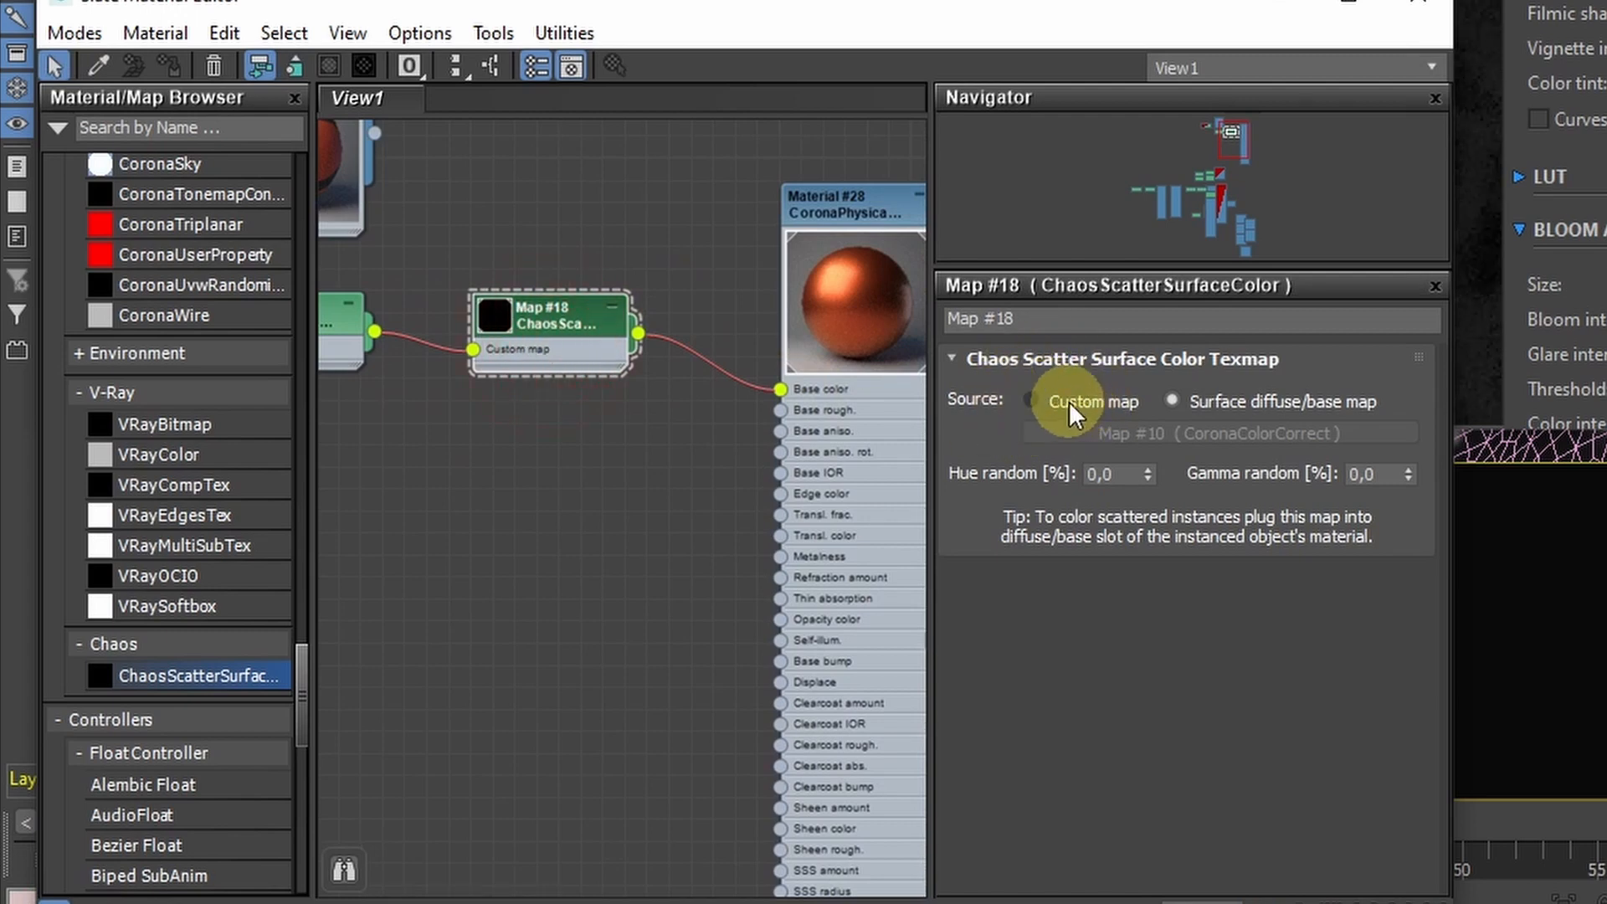
{"action": "left_click", "coordinate": [1030, 400]}
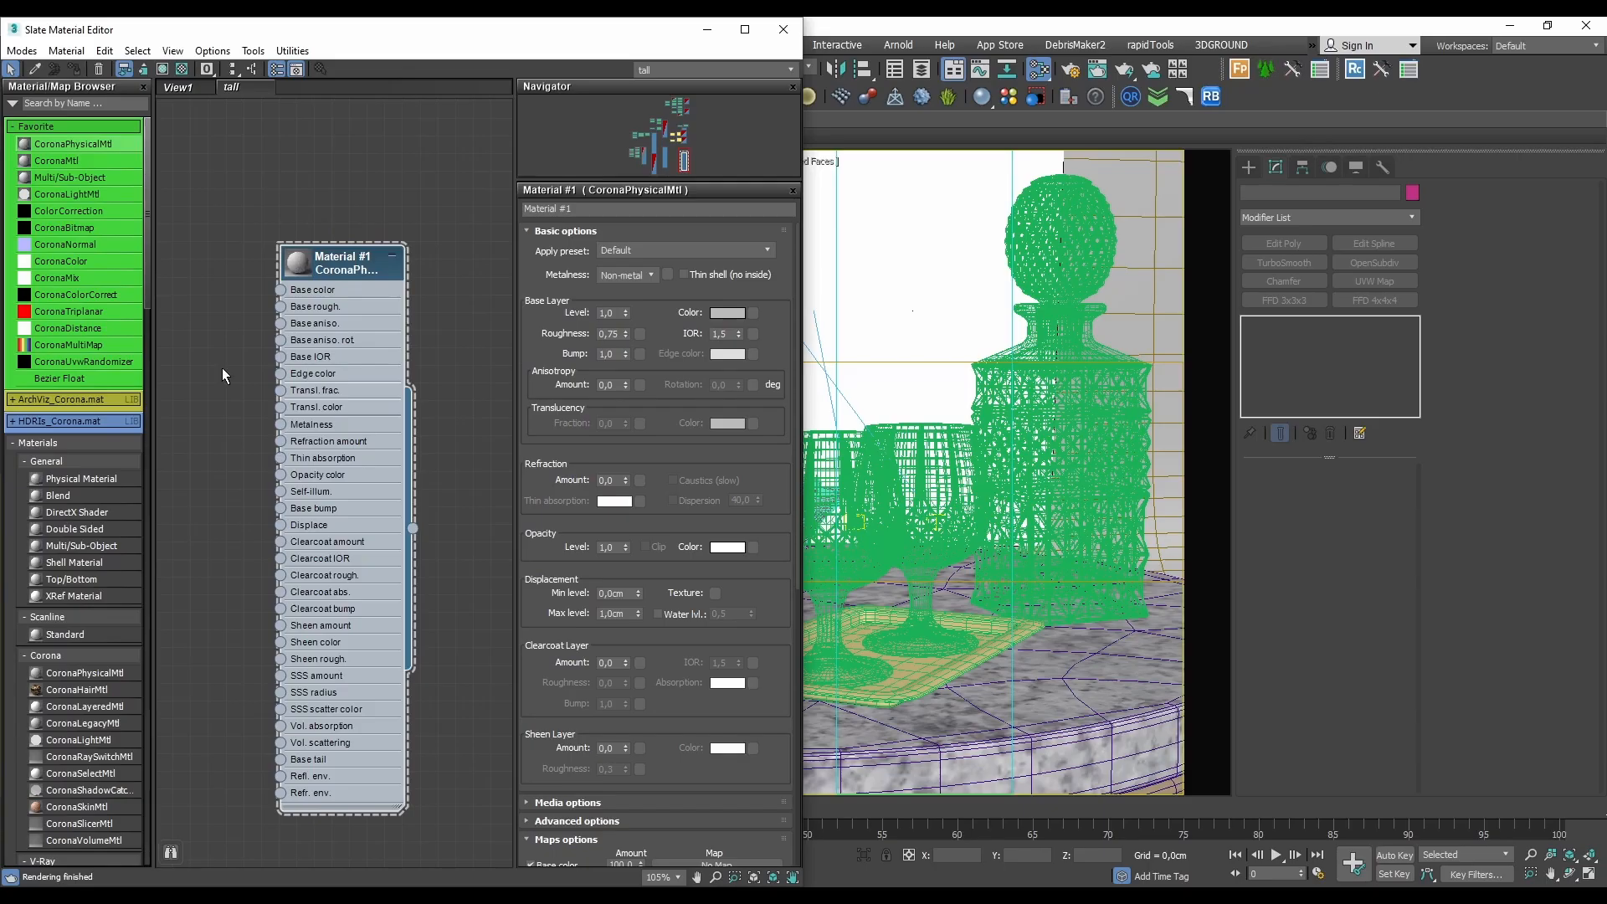
- Reveal Material #1's Advanced options to reach the Base tail setting
{"action": "scroll", "scroll_direction": "down", "scroll_amount": 3}
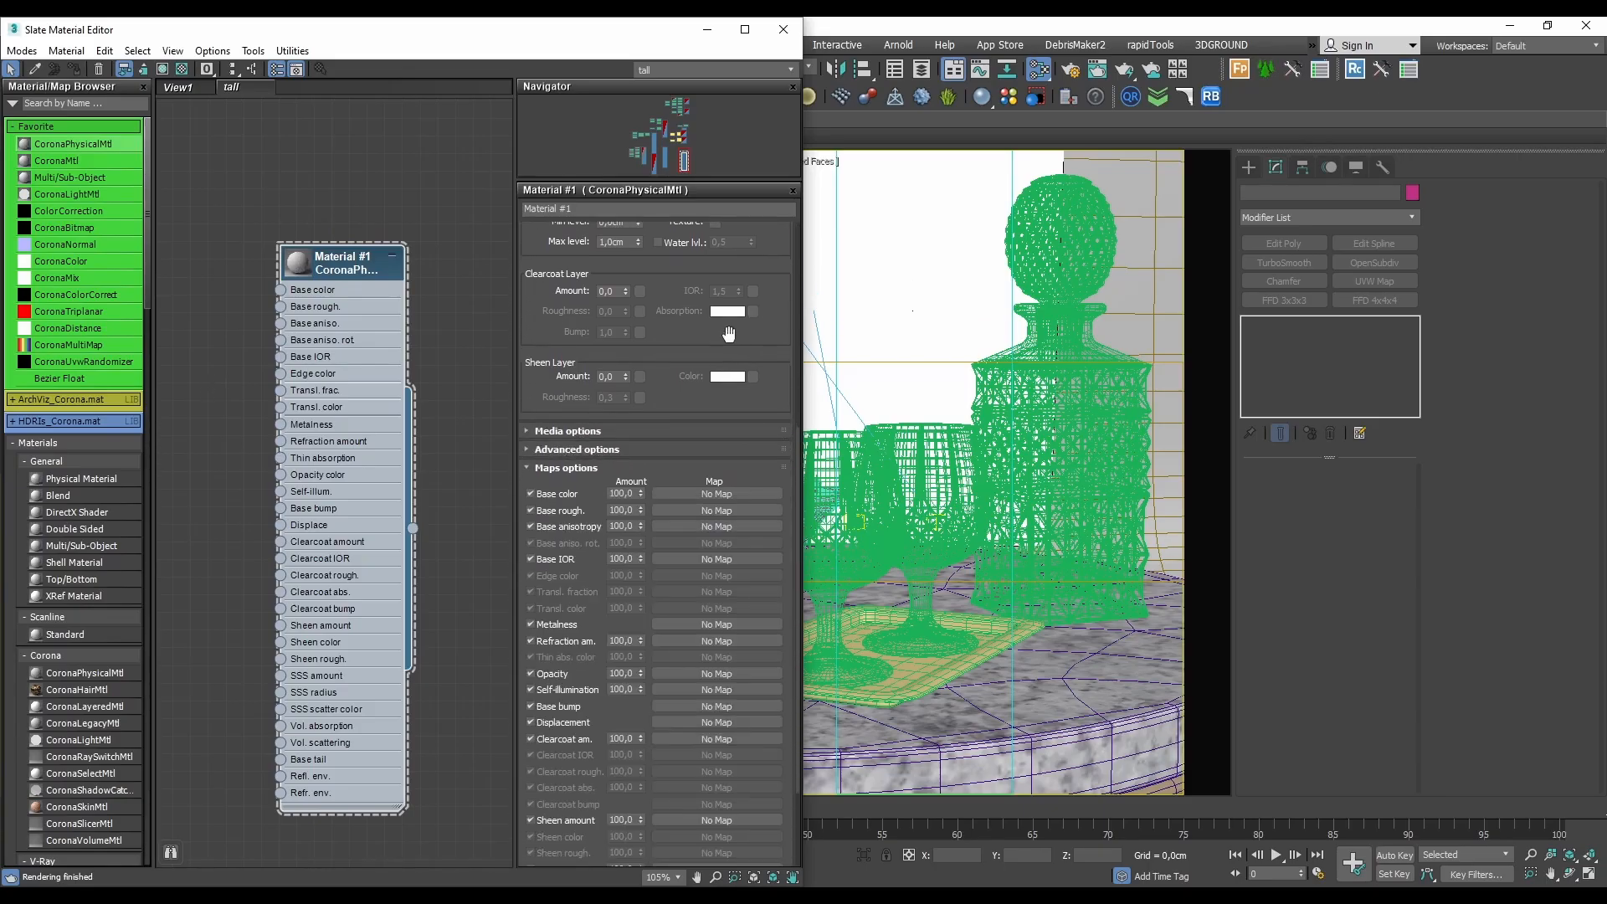
{"action": "left_click", "coordinate": [576, 449]}
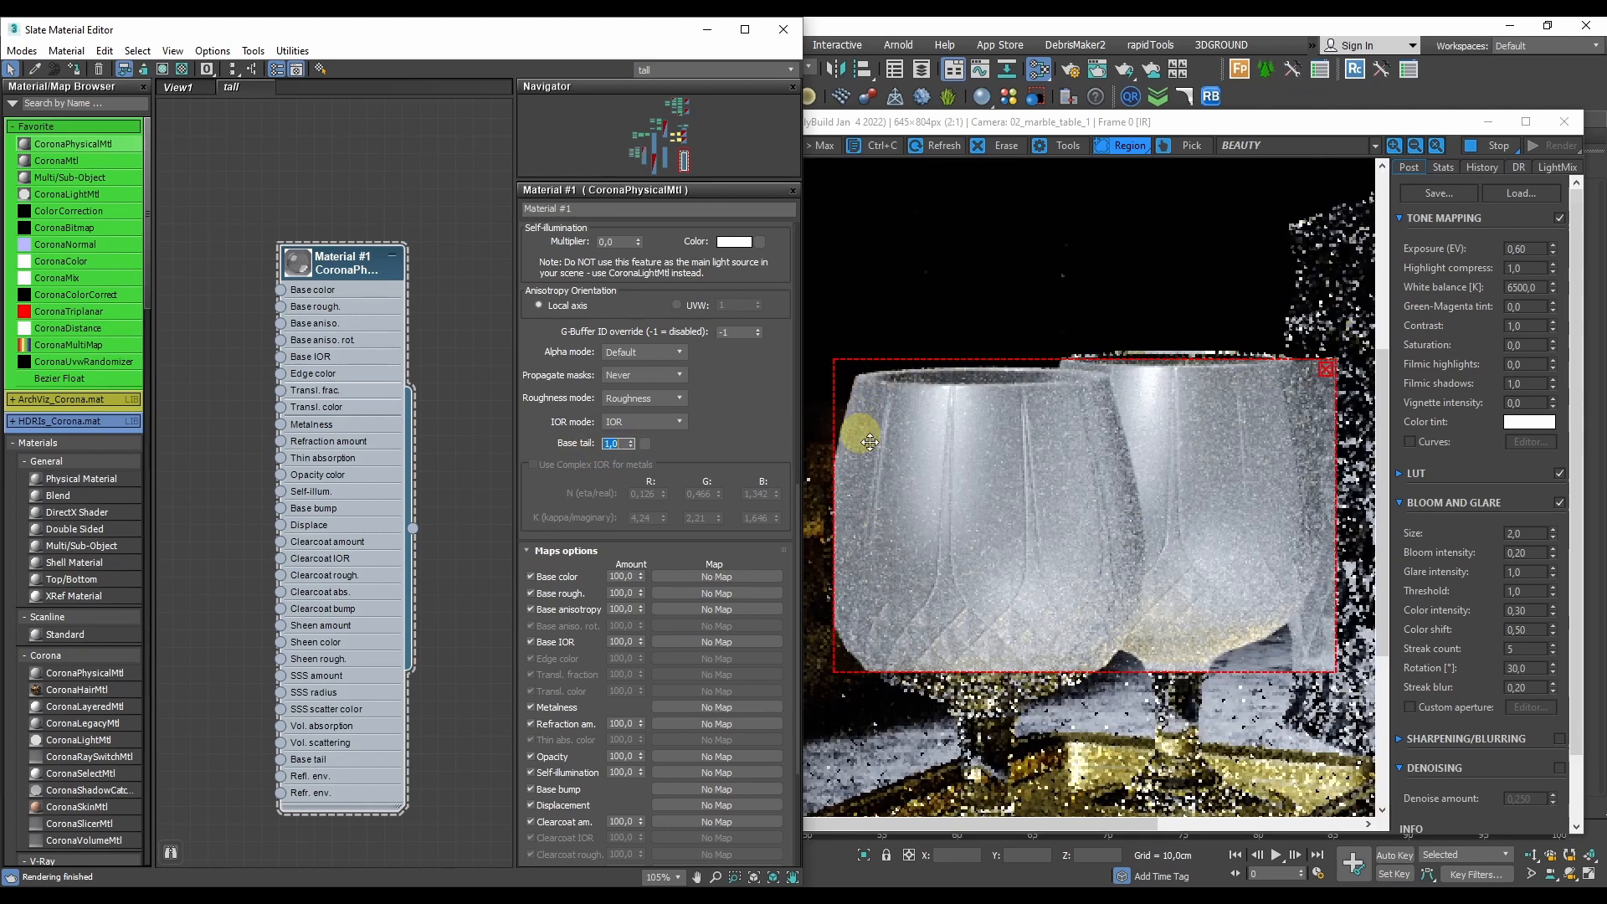
{"action": "mouse_move", "coordinate": [927, 603]}
{"action": "type", "text": "0,5"}
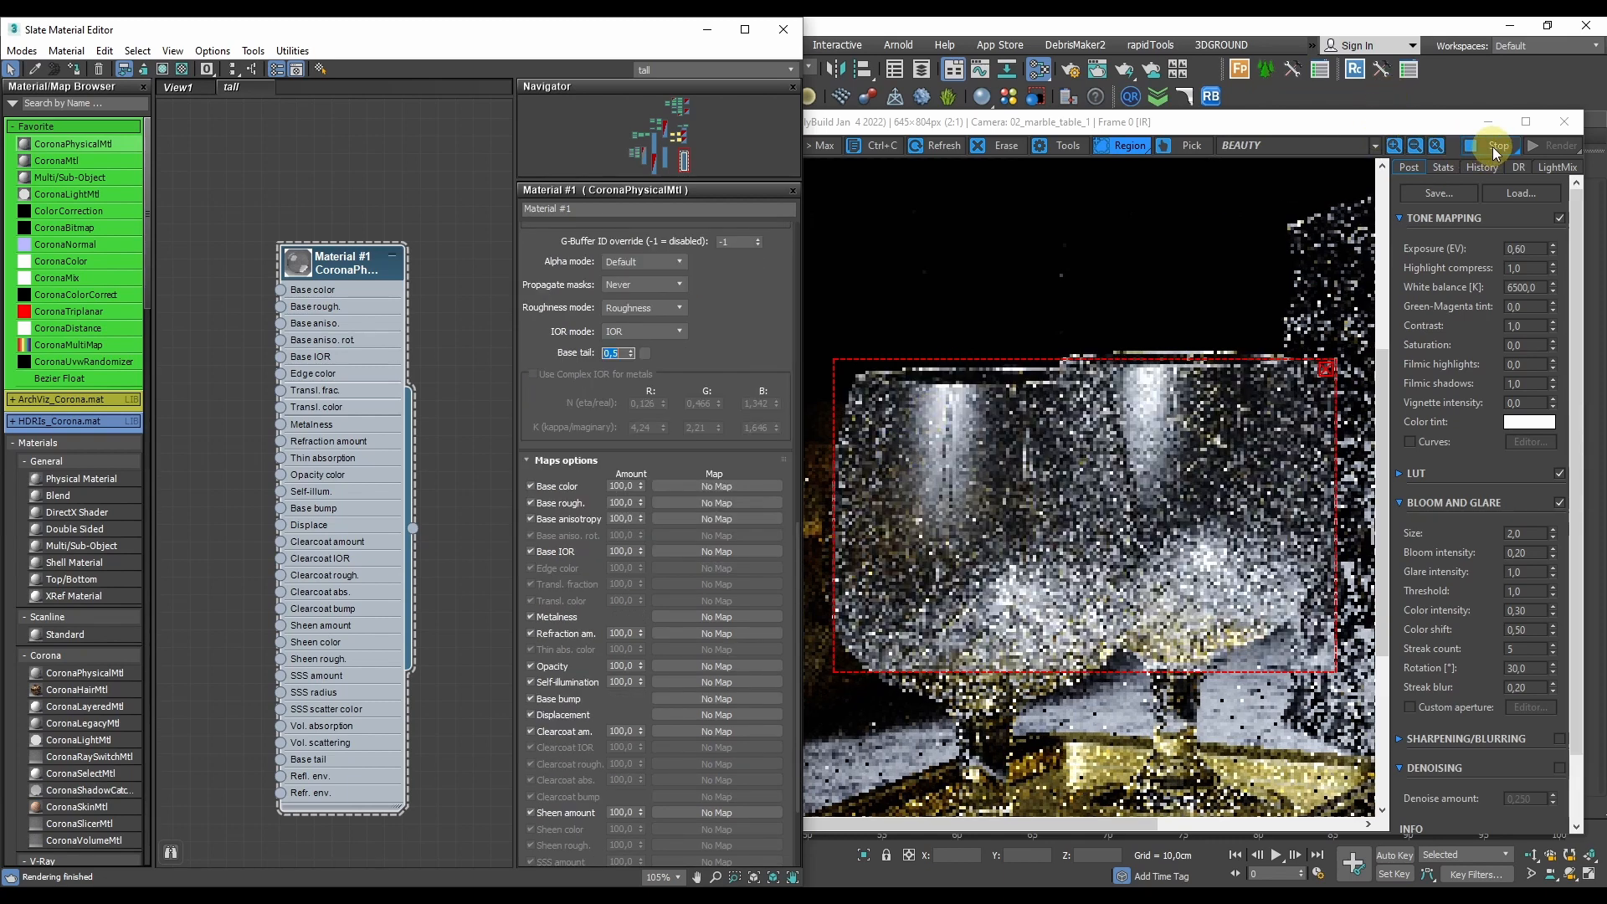
- Set Base tail to 0,5 and re-render the goblet region in the Corona frame buffer
{"action": "left_click", "coordinate": [1495, 144]}
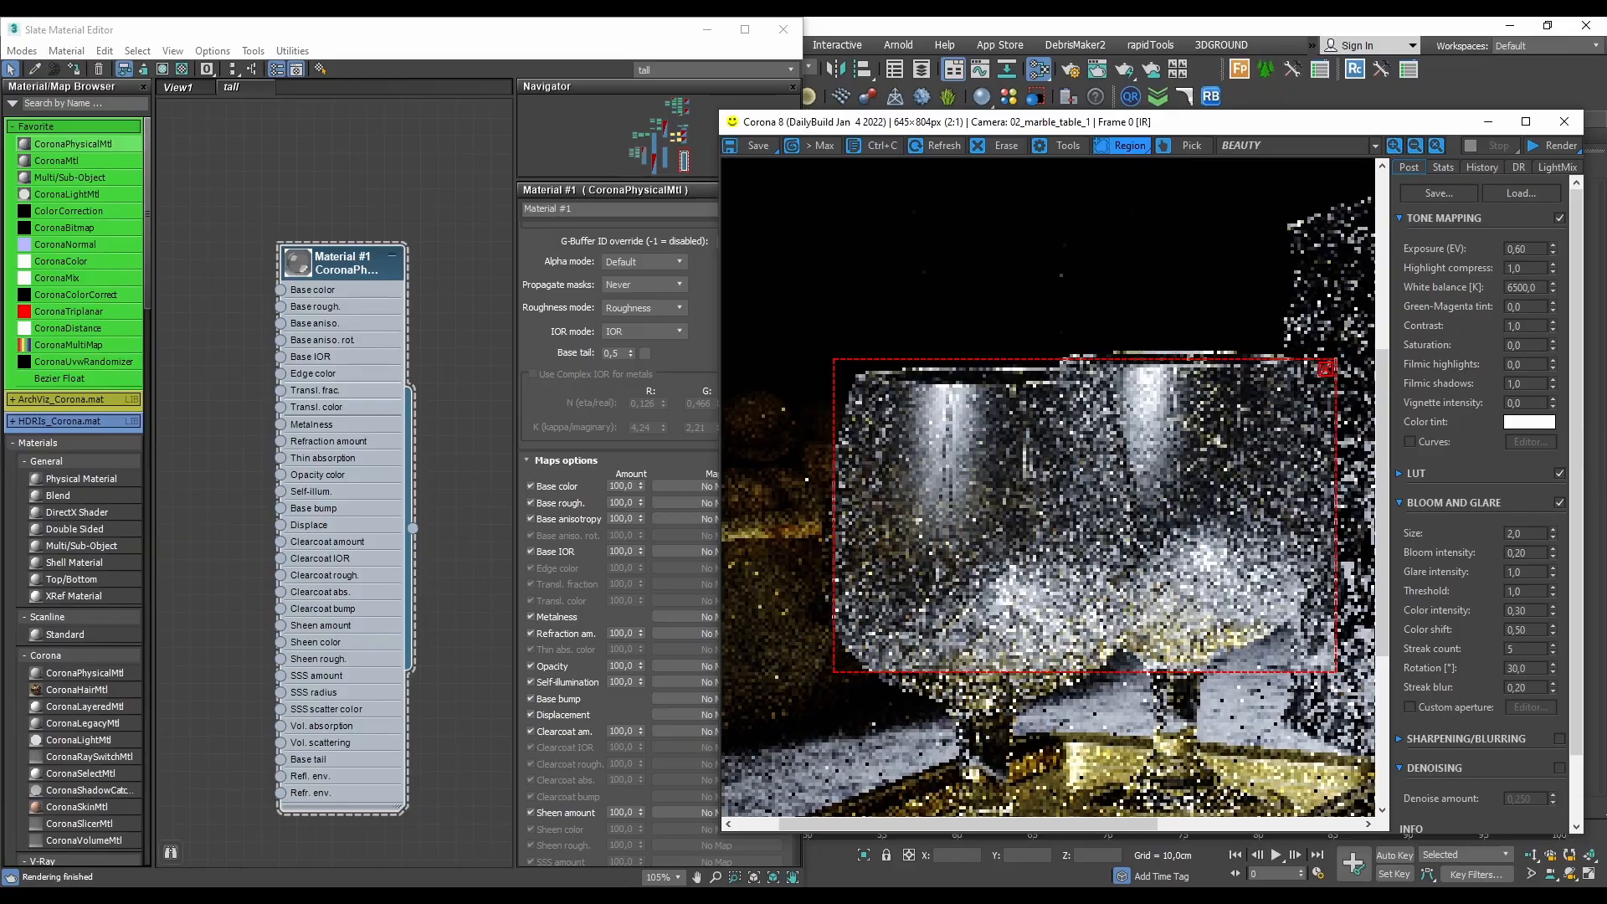